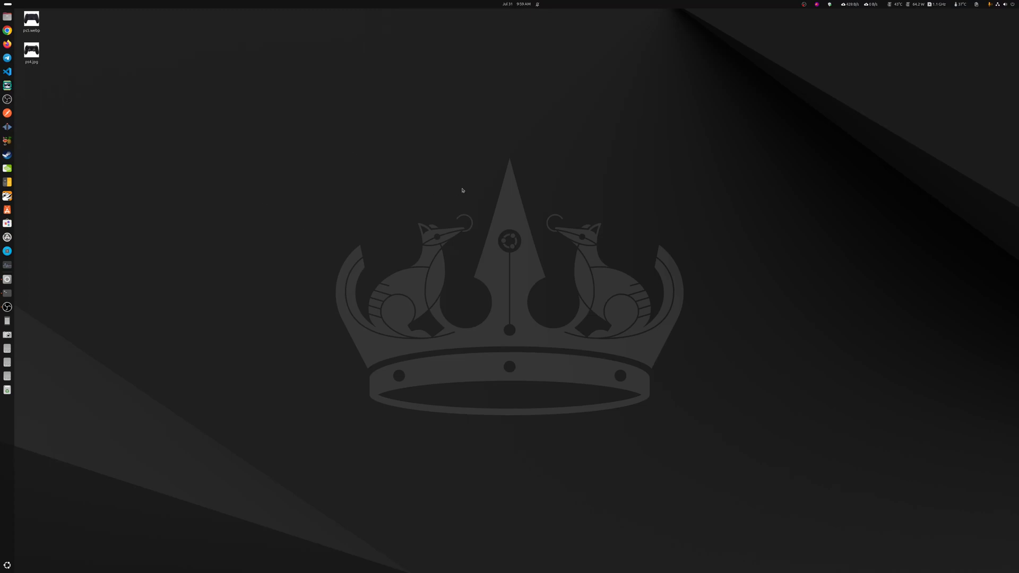
Step: Open the ps4.jpg controller photo from the desktop in Image Viewer
click(32, 50)
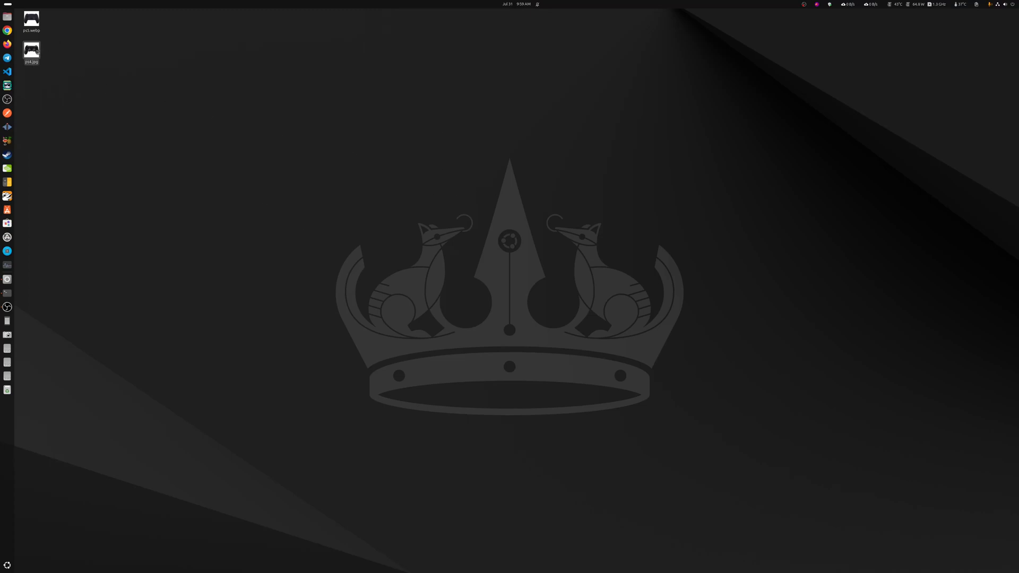
double_click(31, 50)
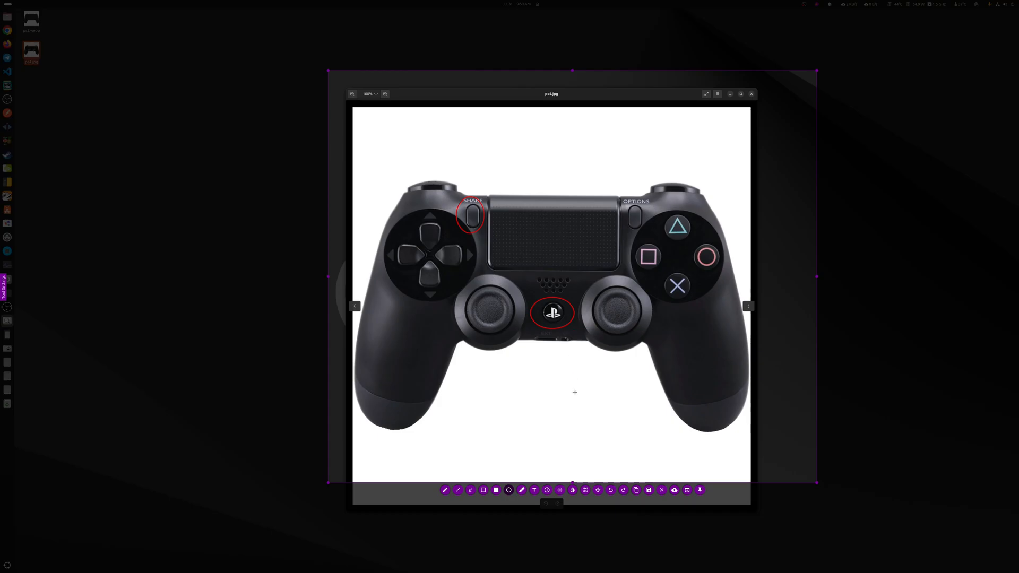
mouse_move(564, 389)
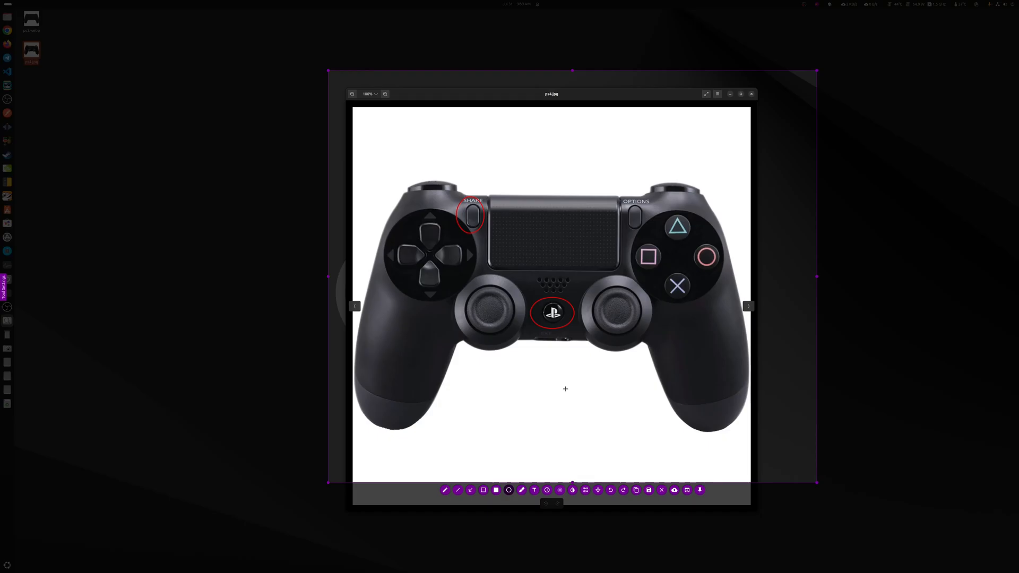
mouse_move(583, 226)
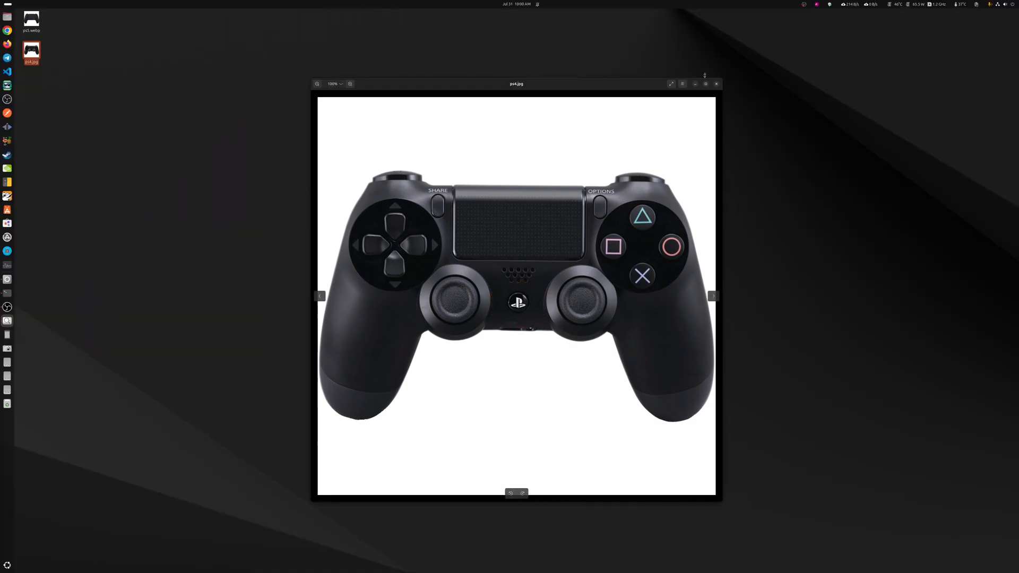
Step: Close the photo, switch Bluetooth on from quick settings and go to Bluetooth Settings
click(715, 84)
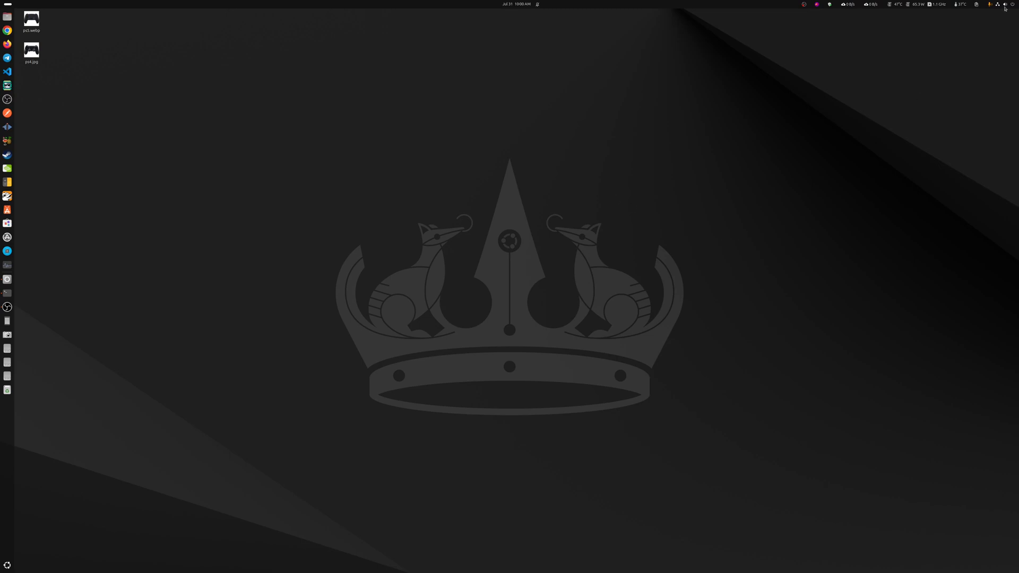
click(1009, 4)
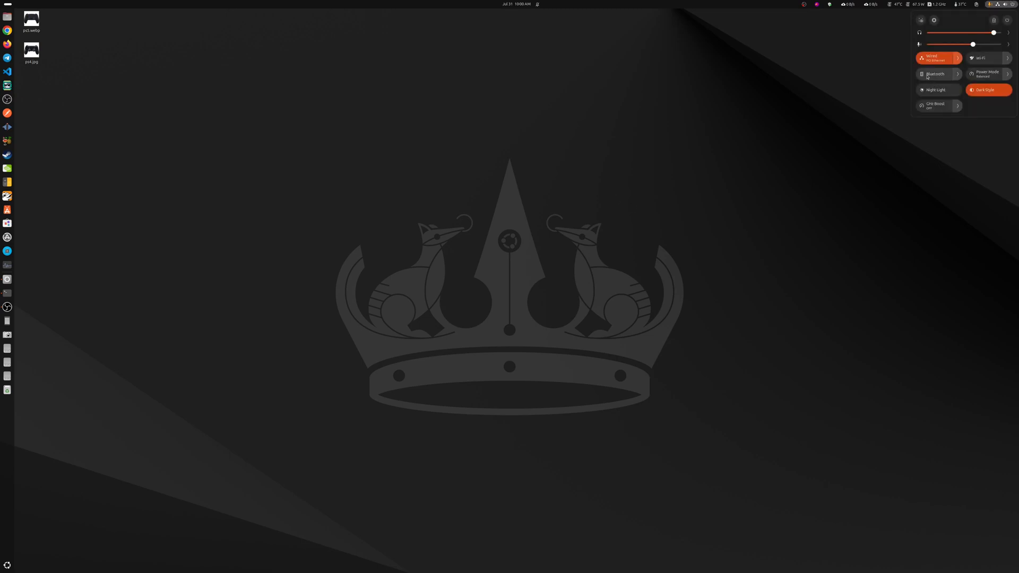
click(933, 74)
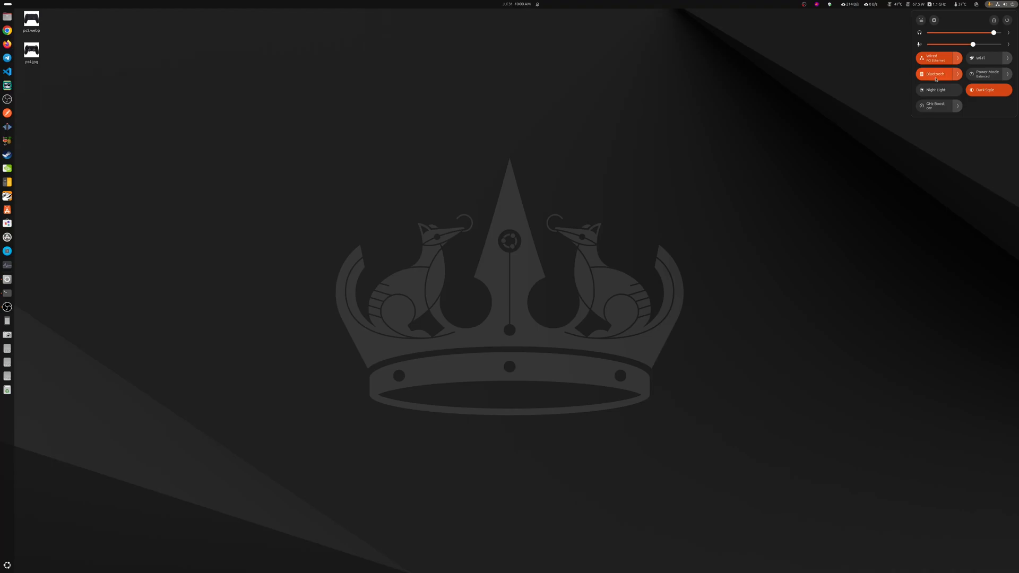
click(956, 73)
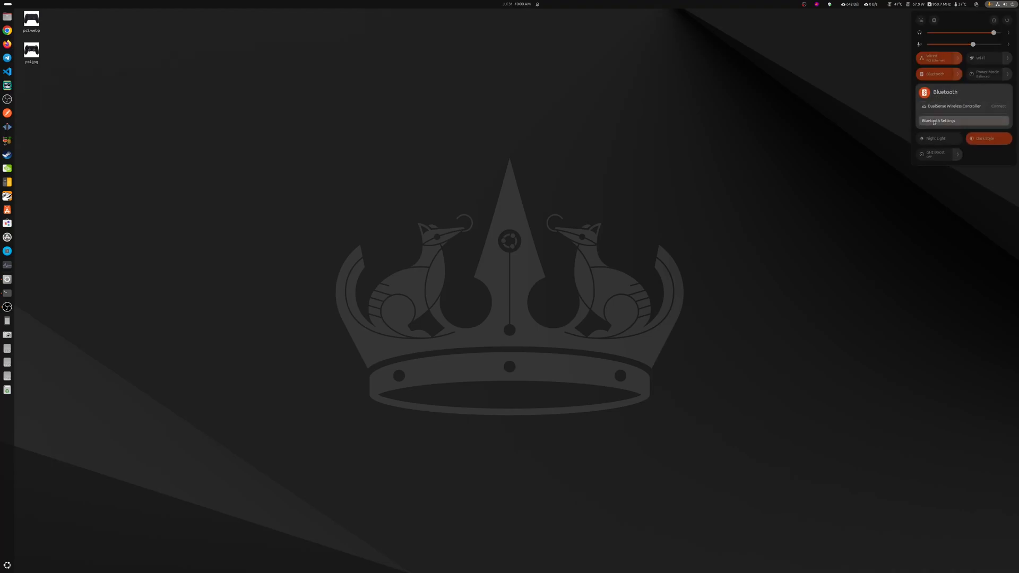
click(941, 120)
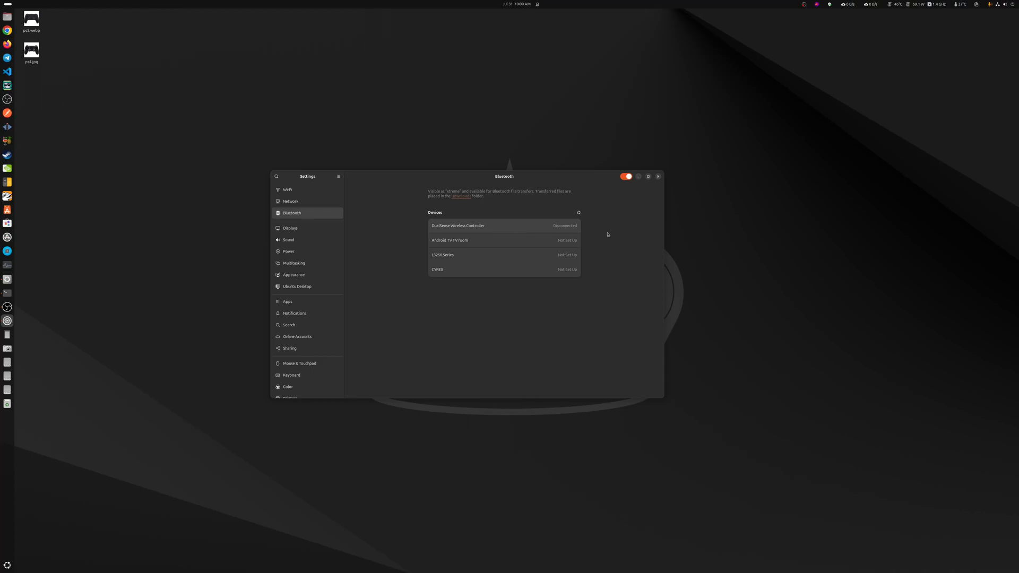
mouse_move(615, 231)
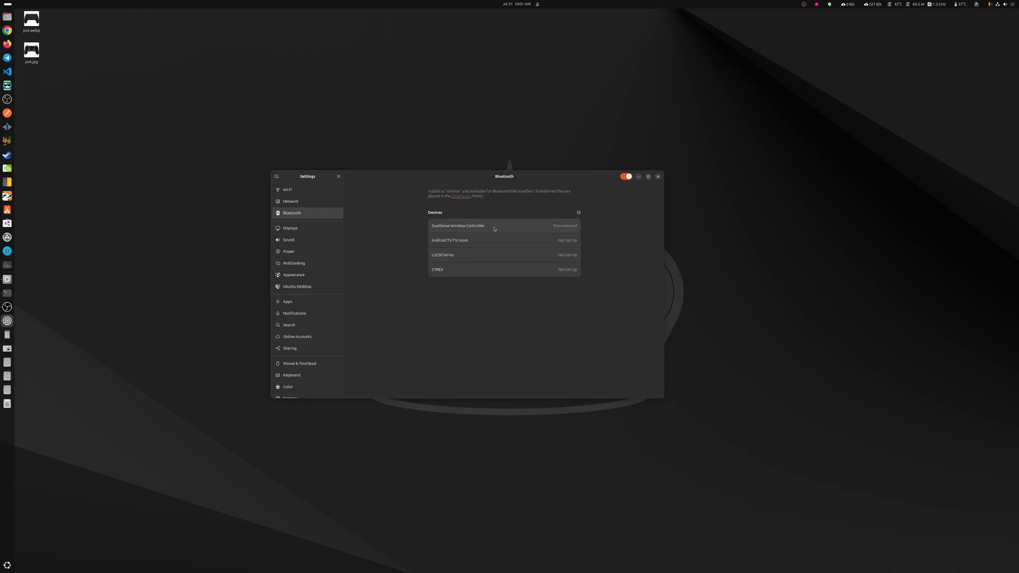
mouse_move(403, 226)
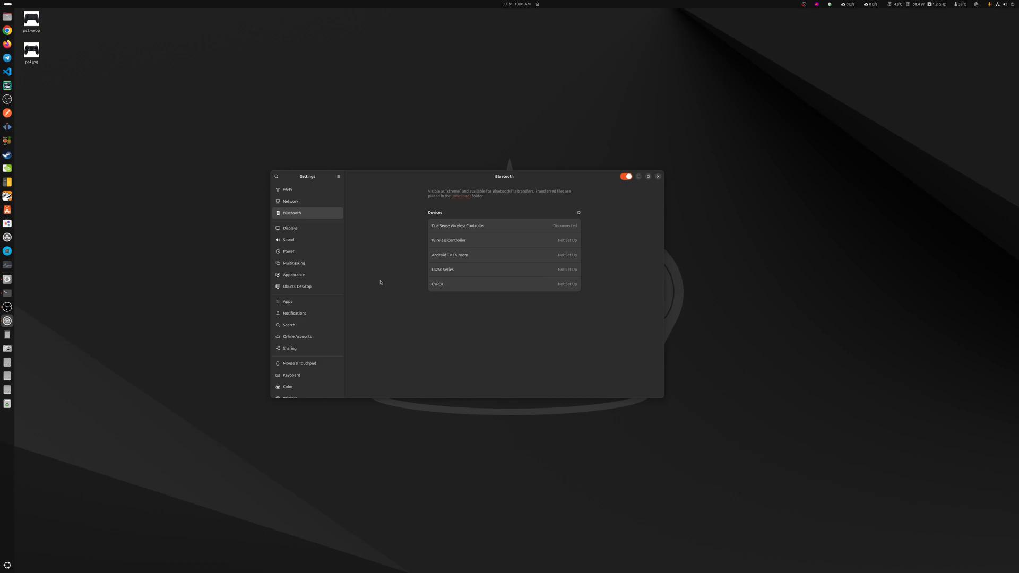
mouse_move(588, 230)
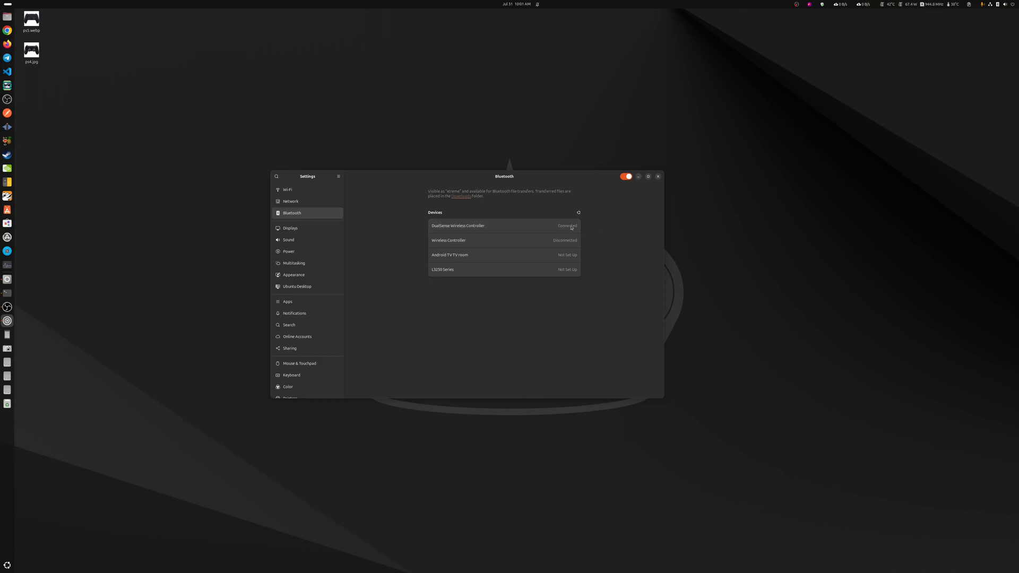
mouse_move(676, 275)
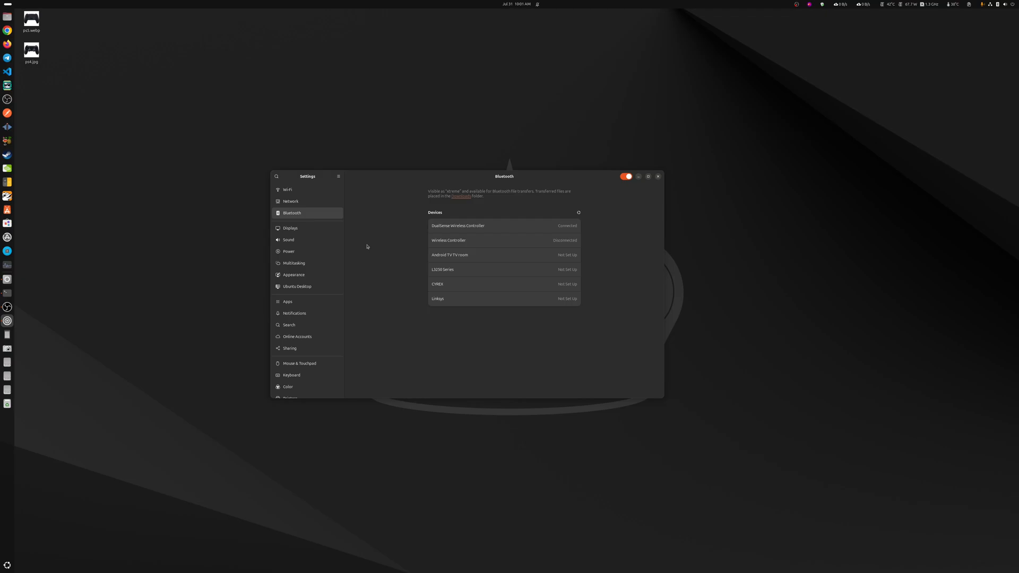
Step: Pair the Wireless Controller from the Bluetooth Devices list
click(503, 225)
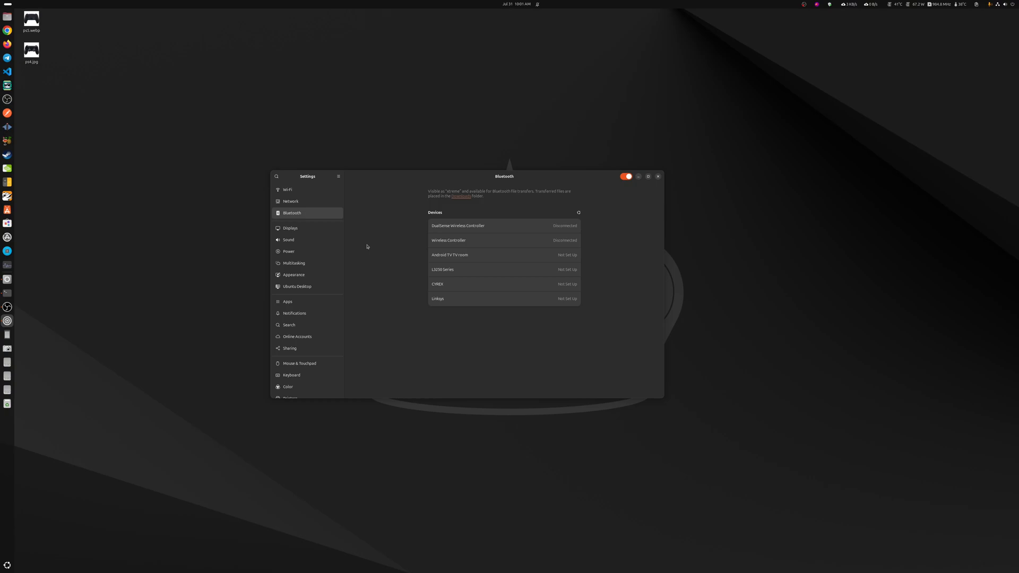
mouse_move(350, 261)
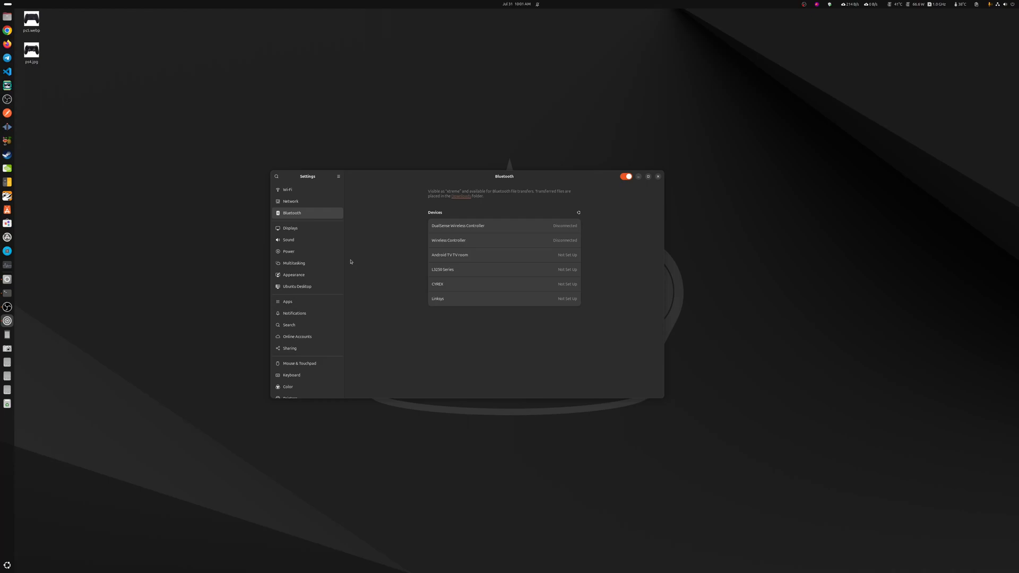
mouse_move(522, 225)
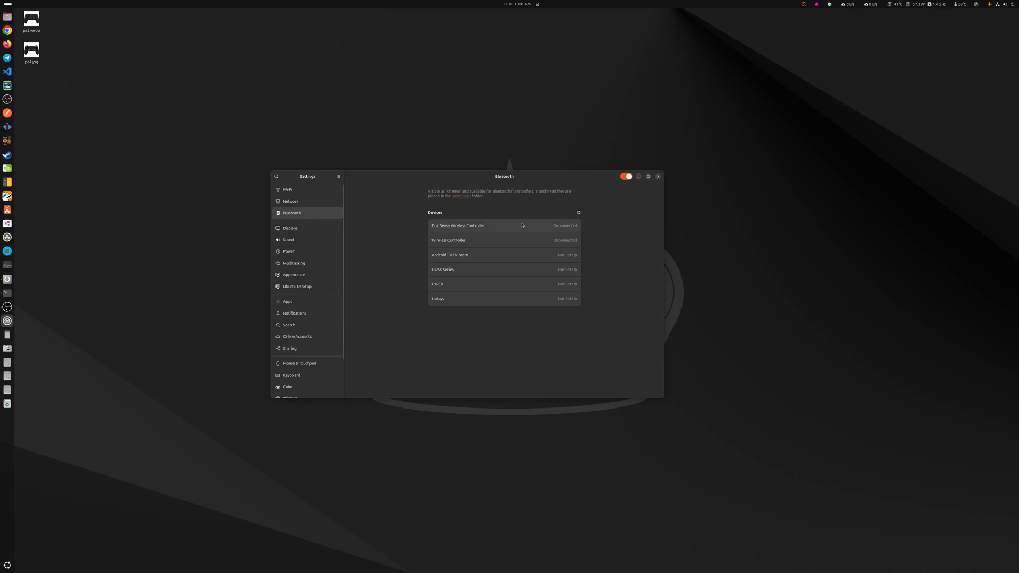
mouse_move(536, 195)
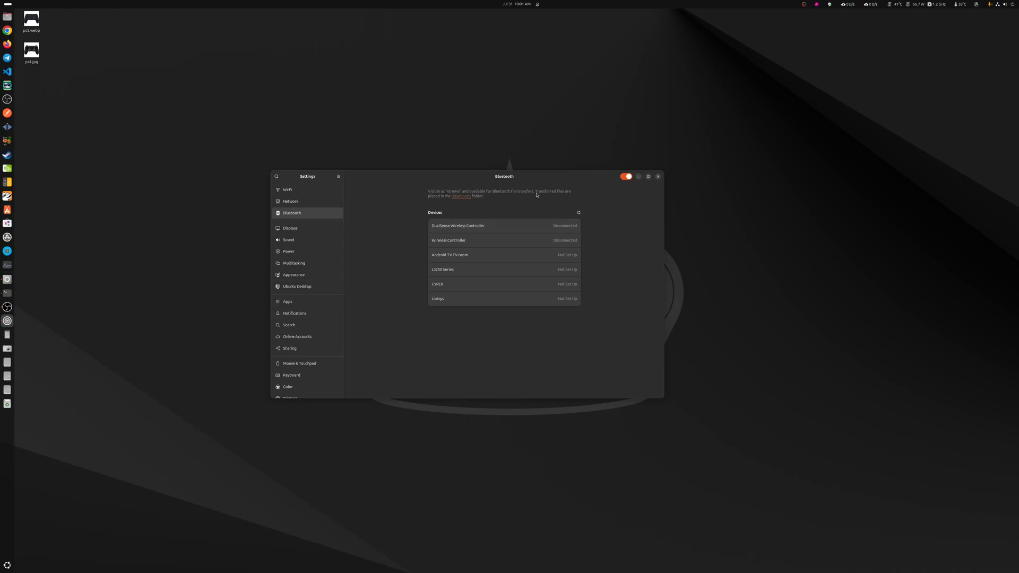
Step: Reposition Settings and refresh the Bluetooth list via Network so the new DualSense appears
drag(503, 176, 538, 159)
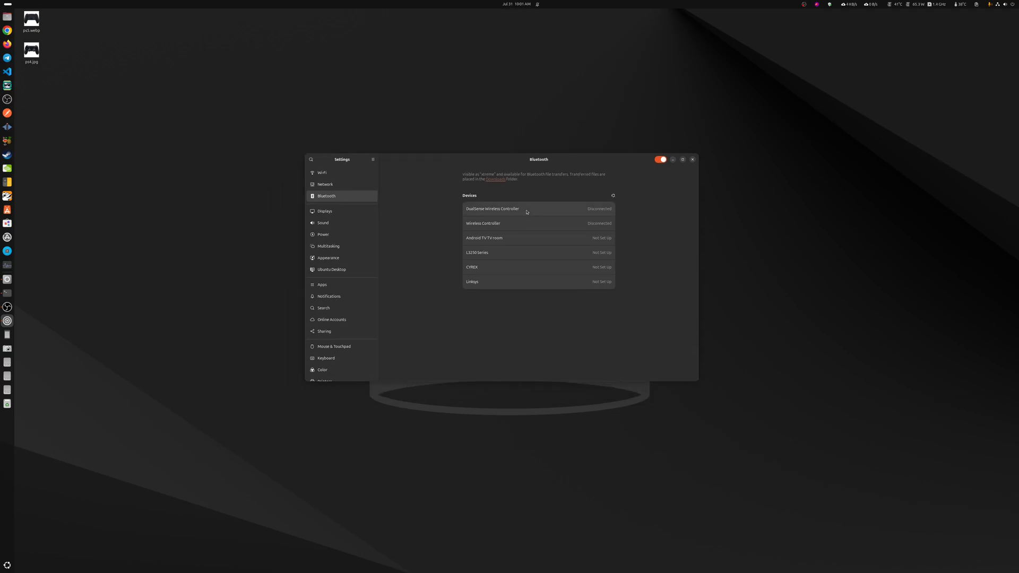
mouse_move(538, 214)
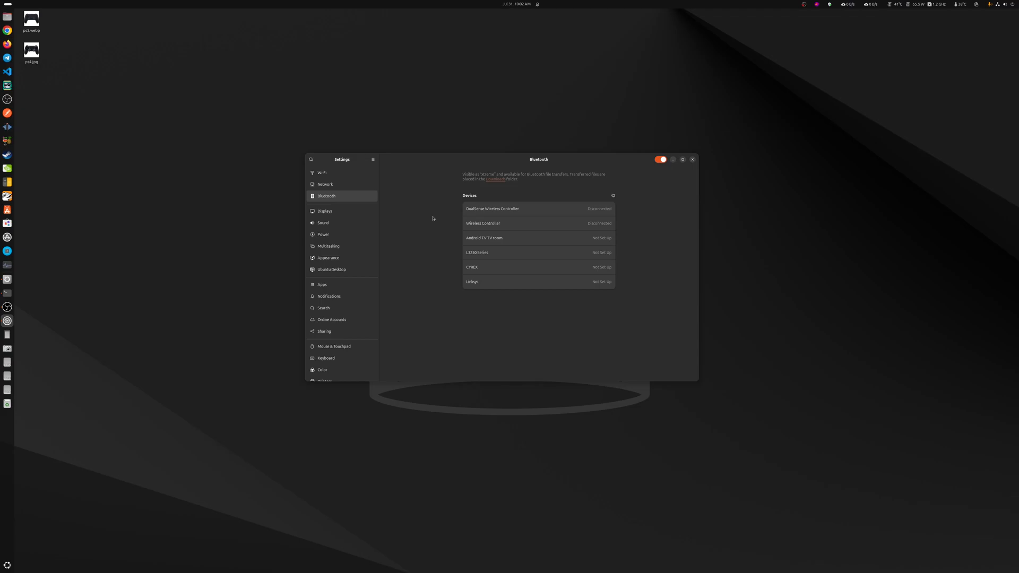
mouse_move(416, 230)
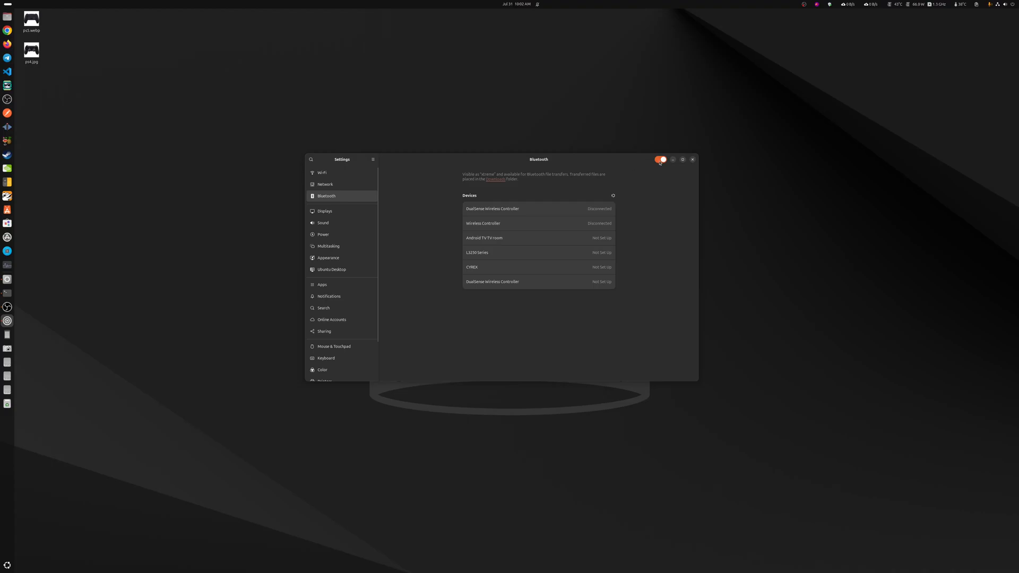
click(325, 185)
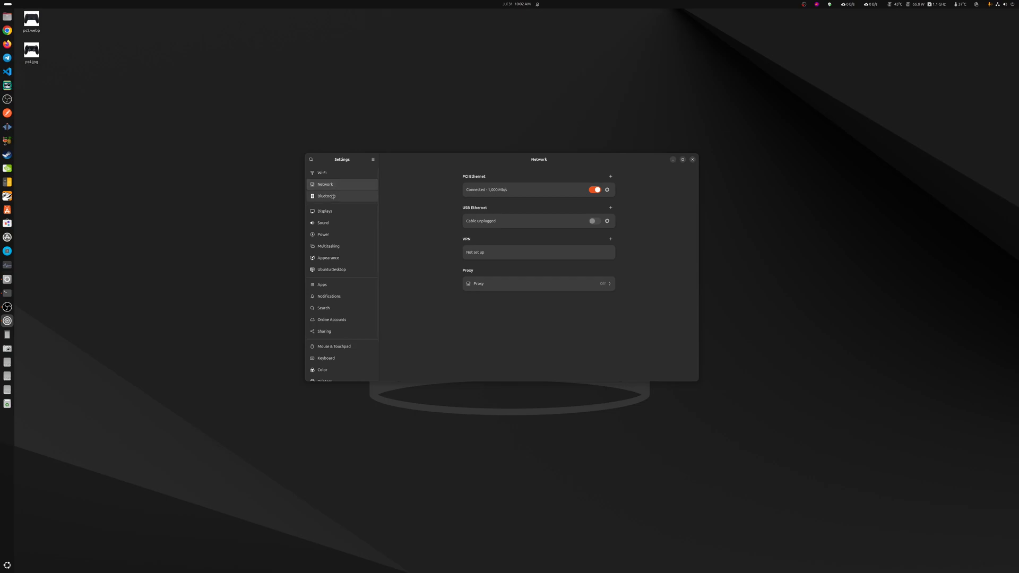
click(327, 195)
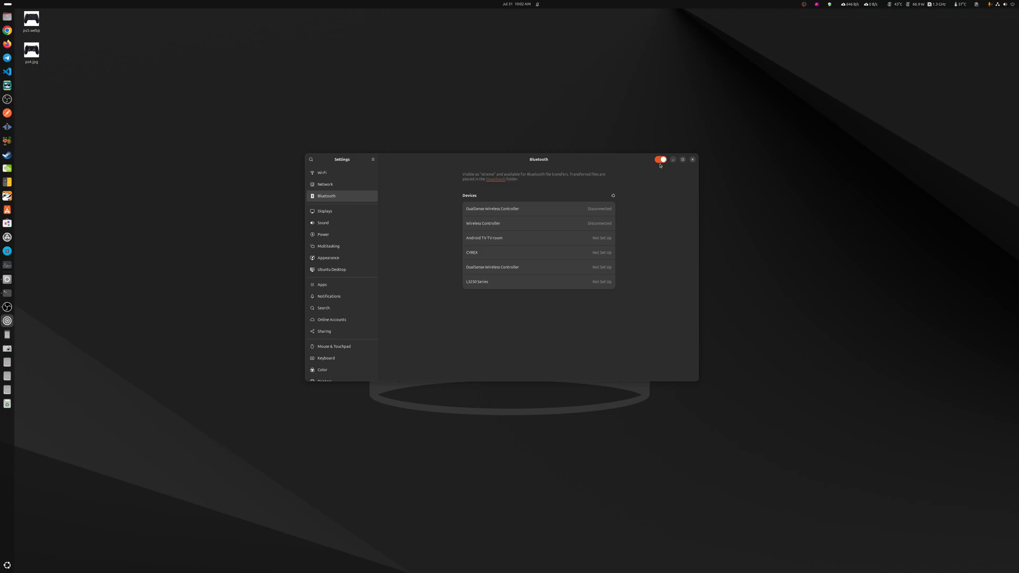
mouse_move(679, 327)
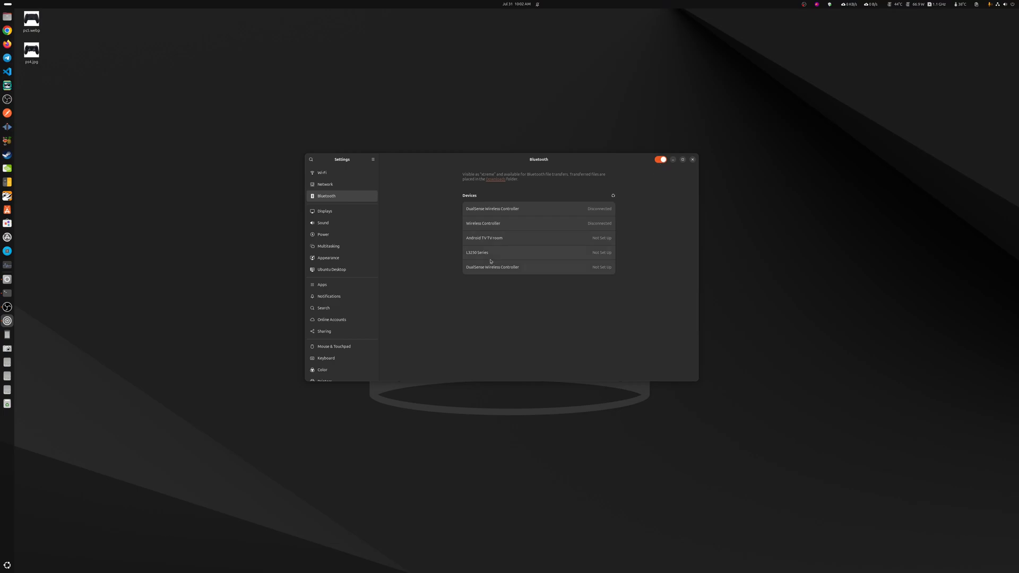
mouse_move(436, 219)
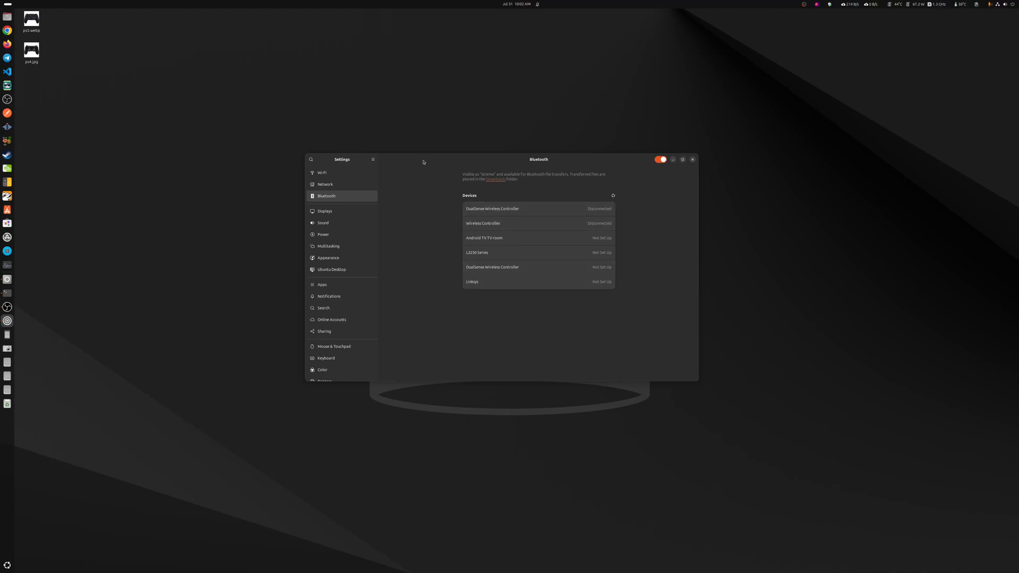
Step: Refresh the device list, try connecting the Wireless Controller, then switch Bluetooth off to reset
click(325, 185)
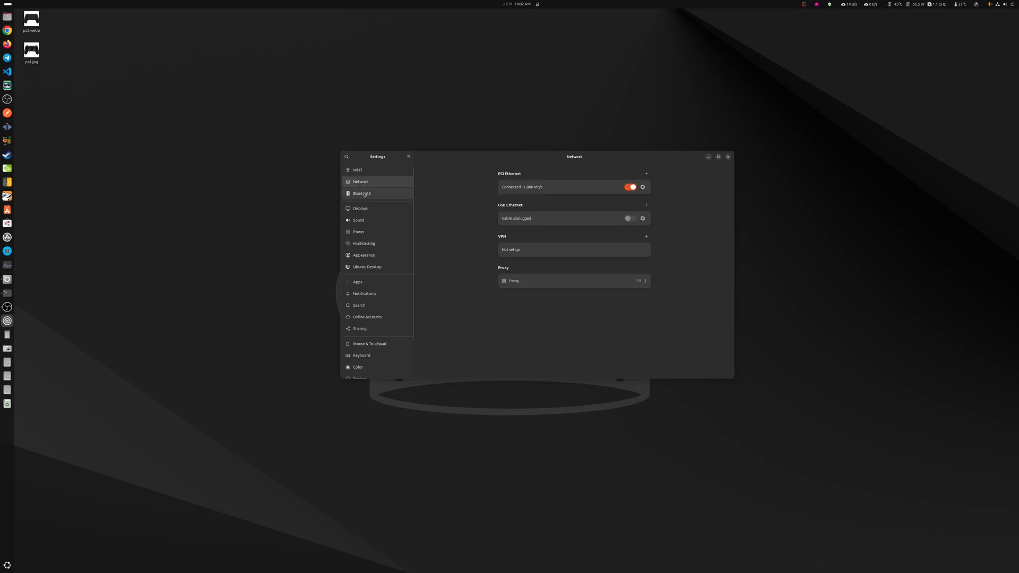
click(361, 193)
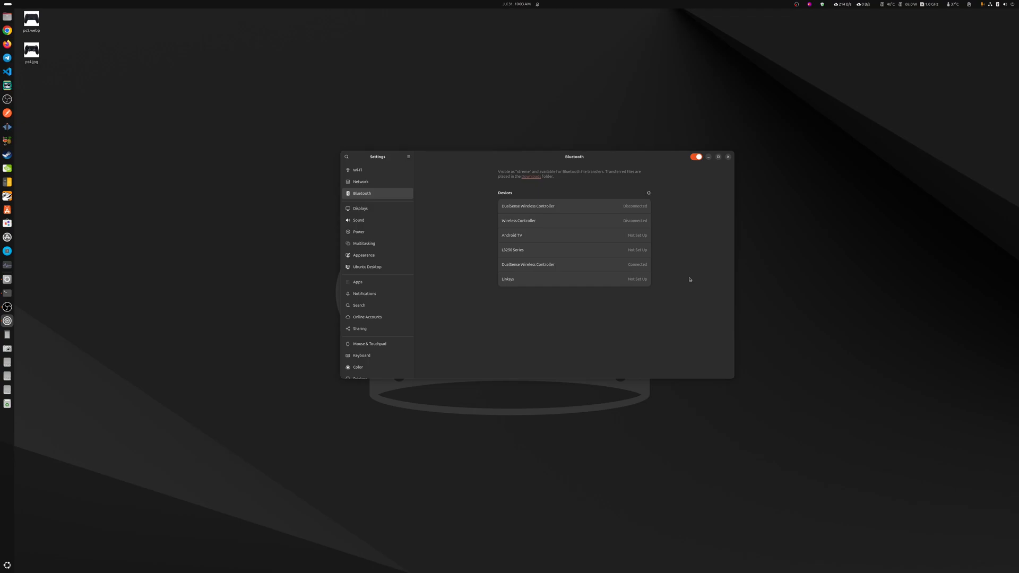
mouse_move(575, 298)
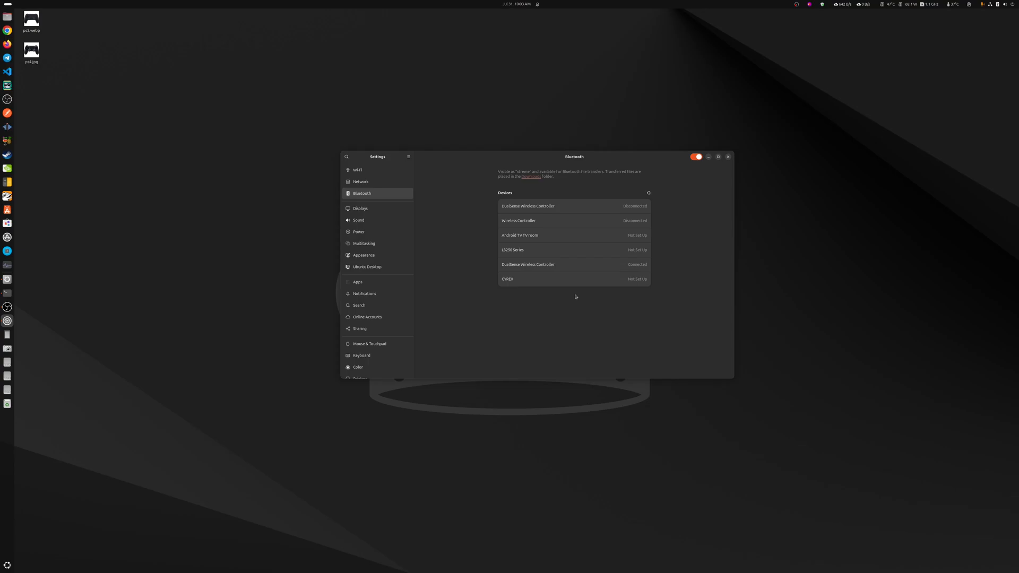
mouse_move(540, 221)
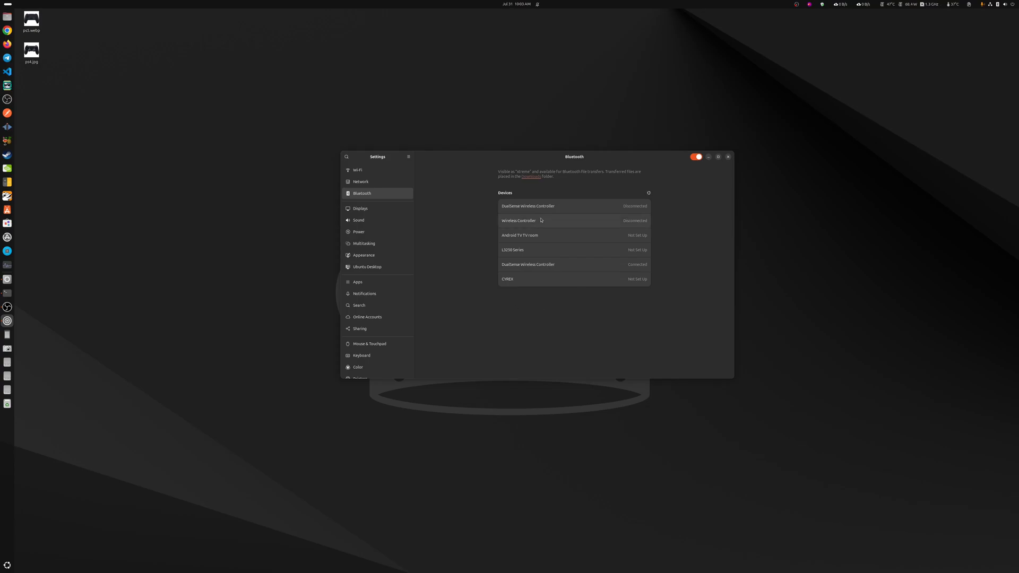
mouse_move(505, 199)
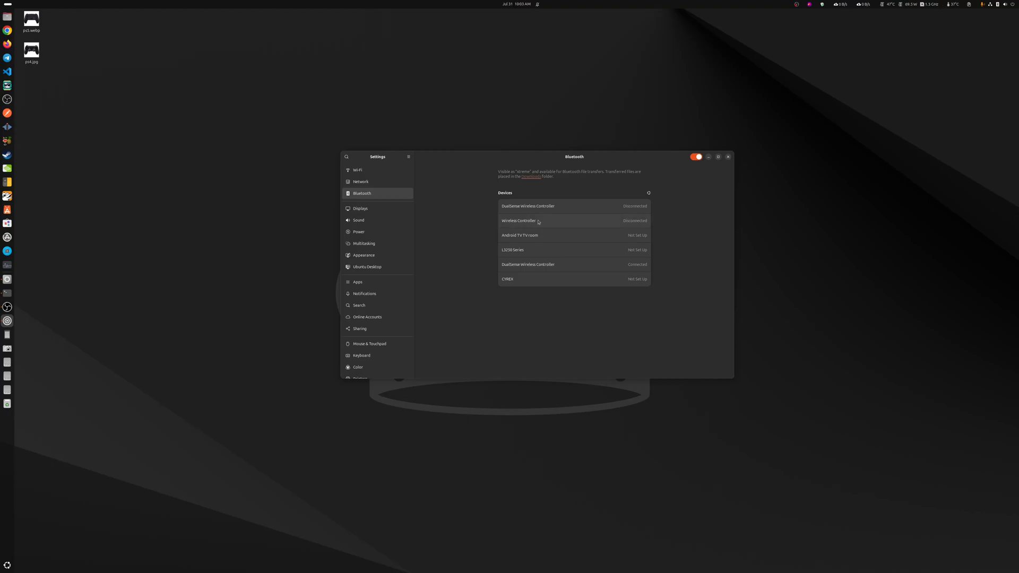
mouse_move(387, 206)
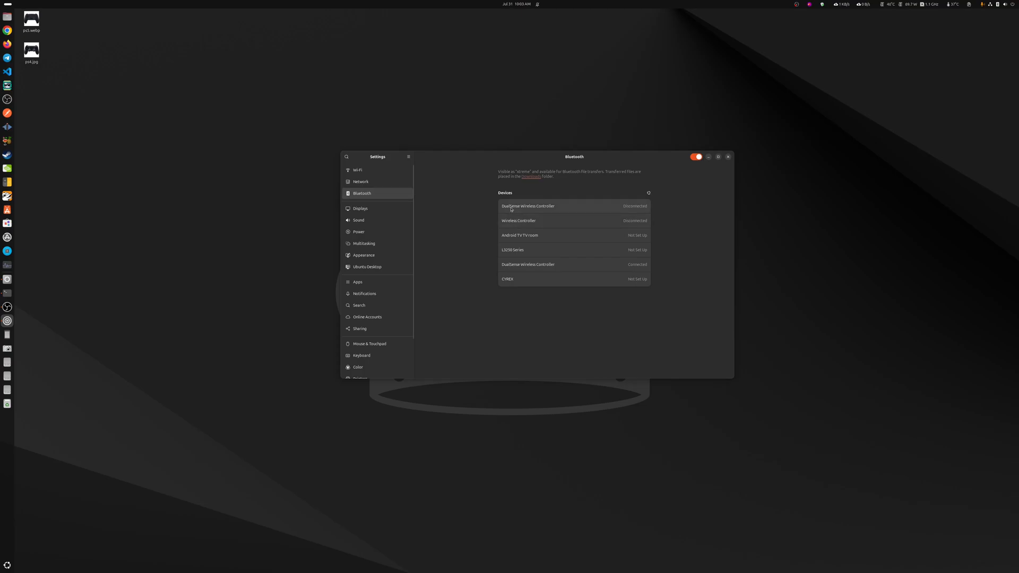
mouse_move(577, 209)
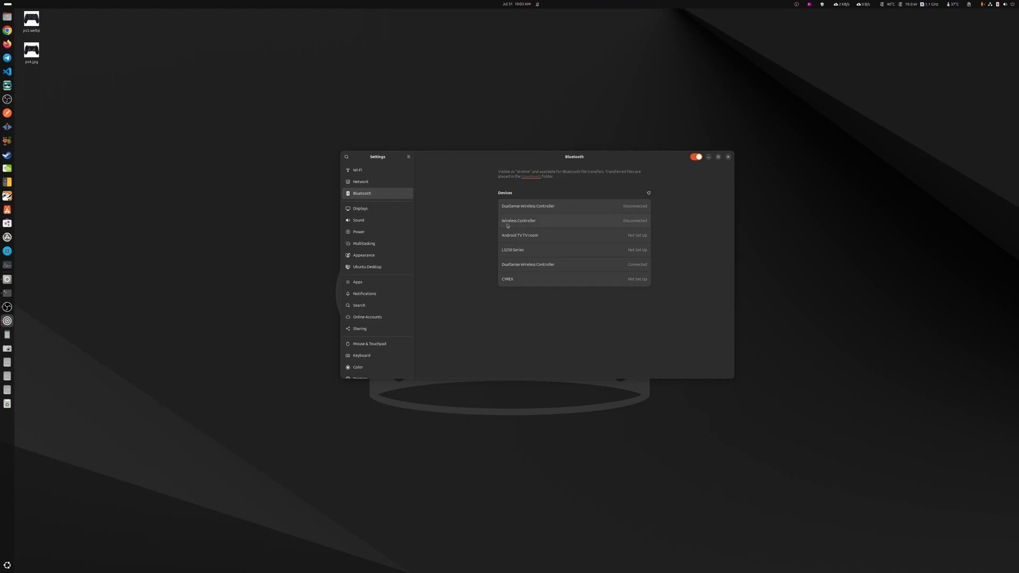
mouse_move(386, 193)
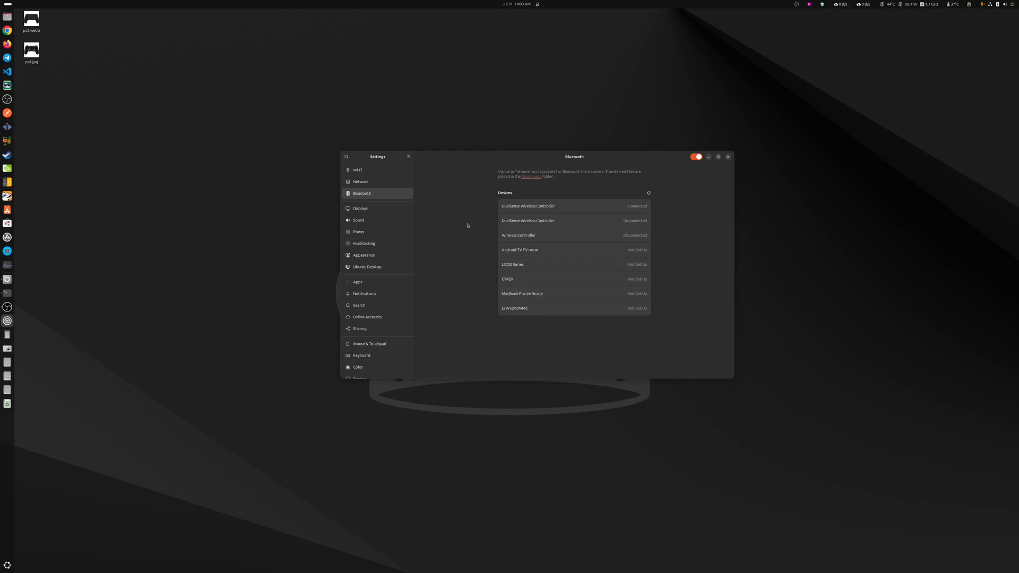
mouse_move(517, 234)
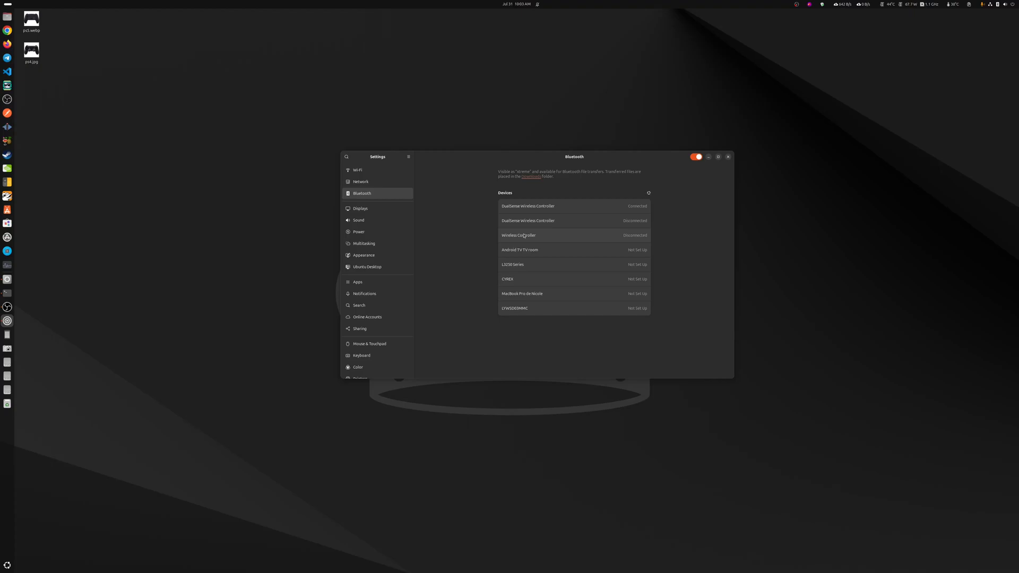
mouse_move(360, 181)
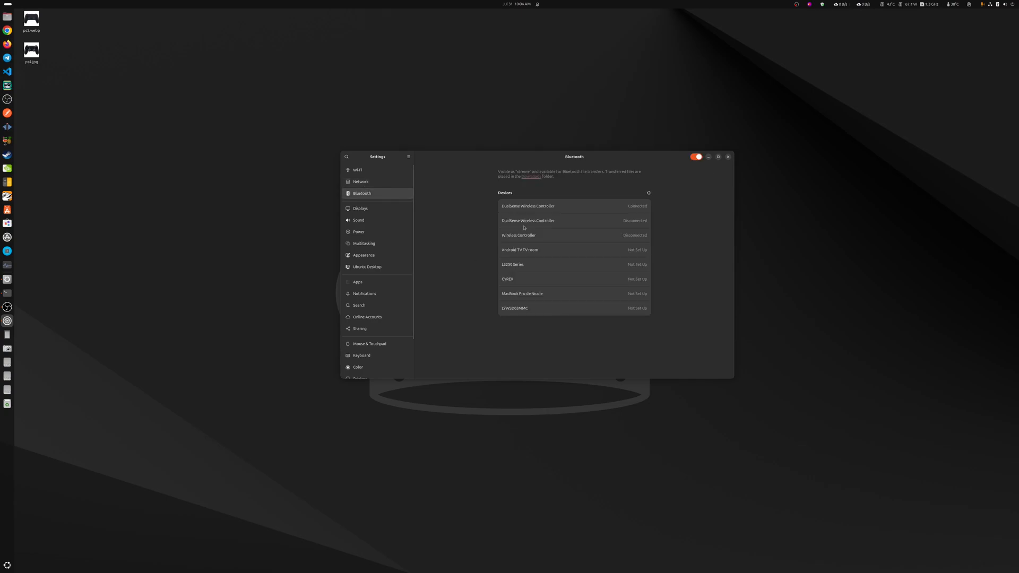
click(518, 235)
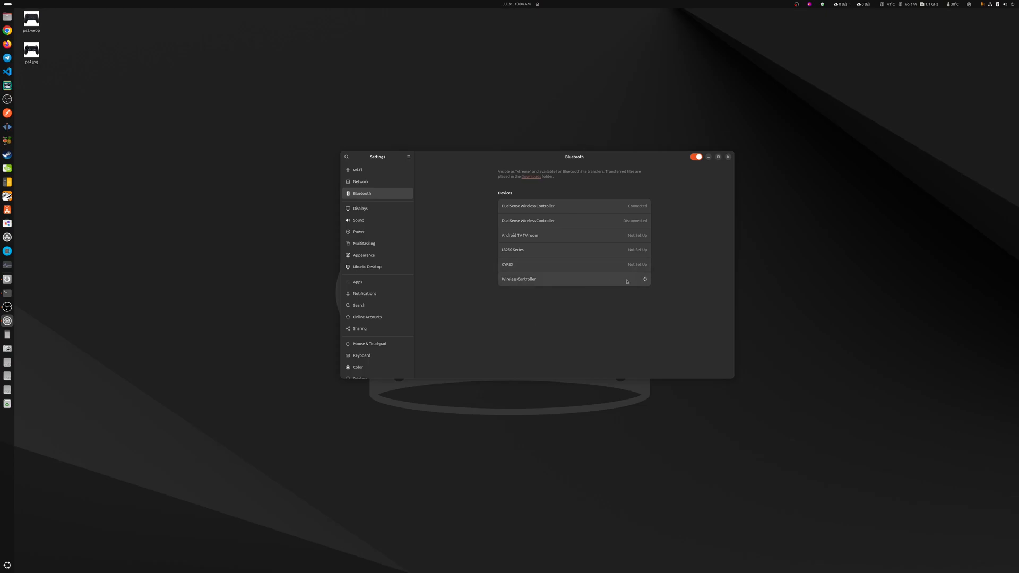
mouse_move(443, 226)
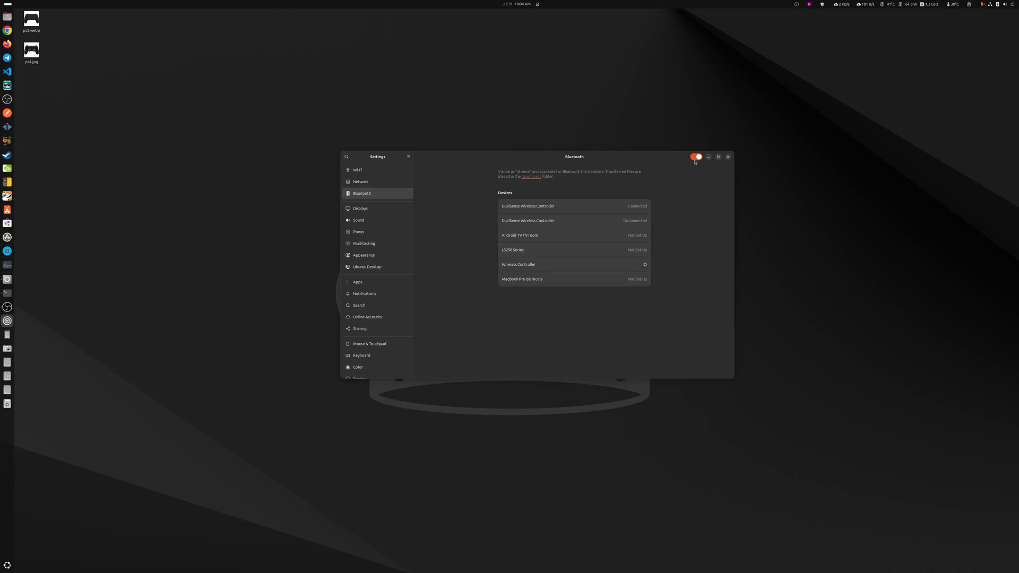
click(698, 157)
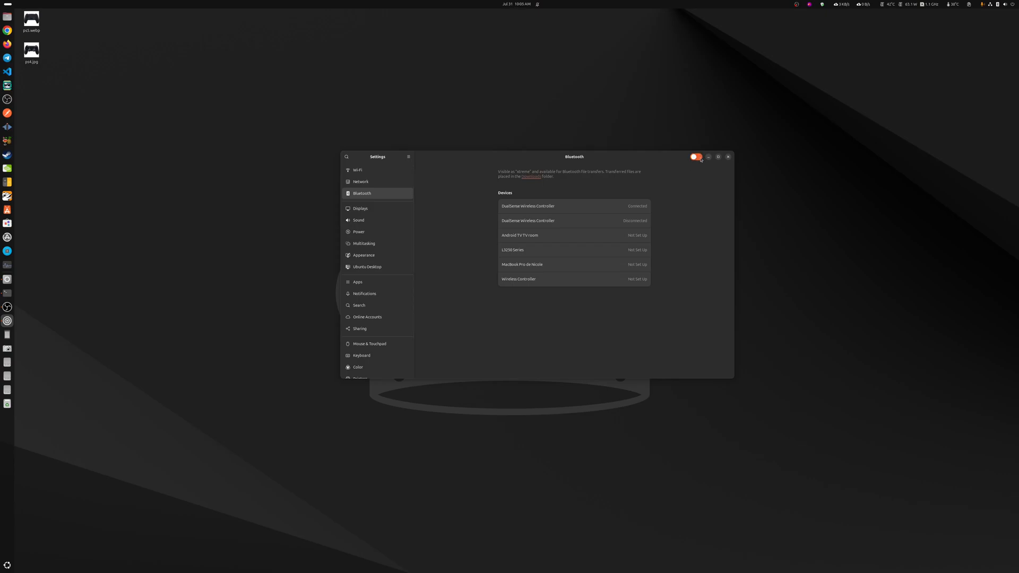
Step: Toggle Bluetooth off and back on so the Wireless Controller connects
click(697, 157)
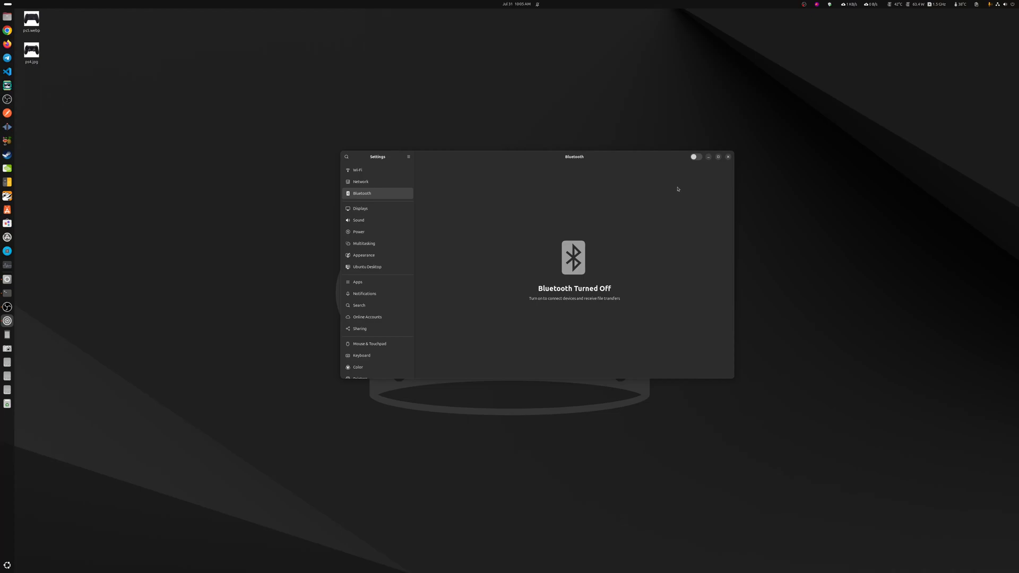
mouse_move(639, 249)
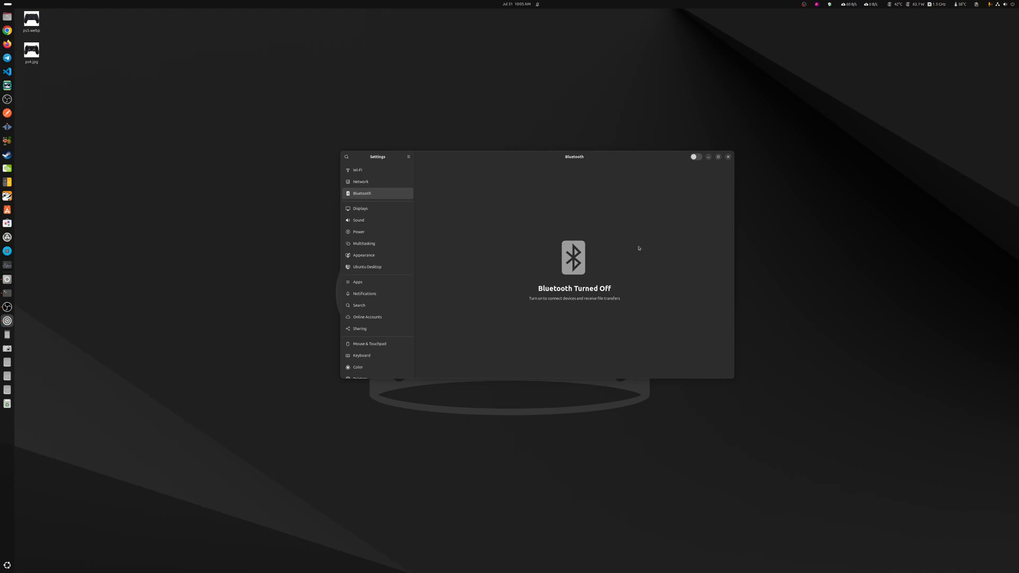
click(695, 157)
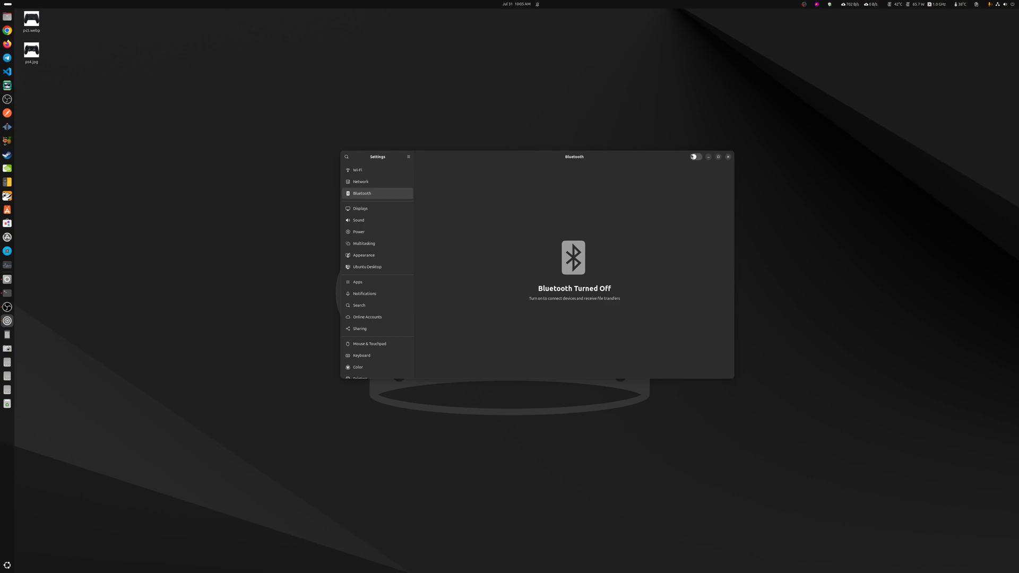
click(696, 157)
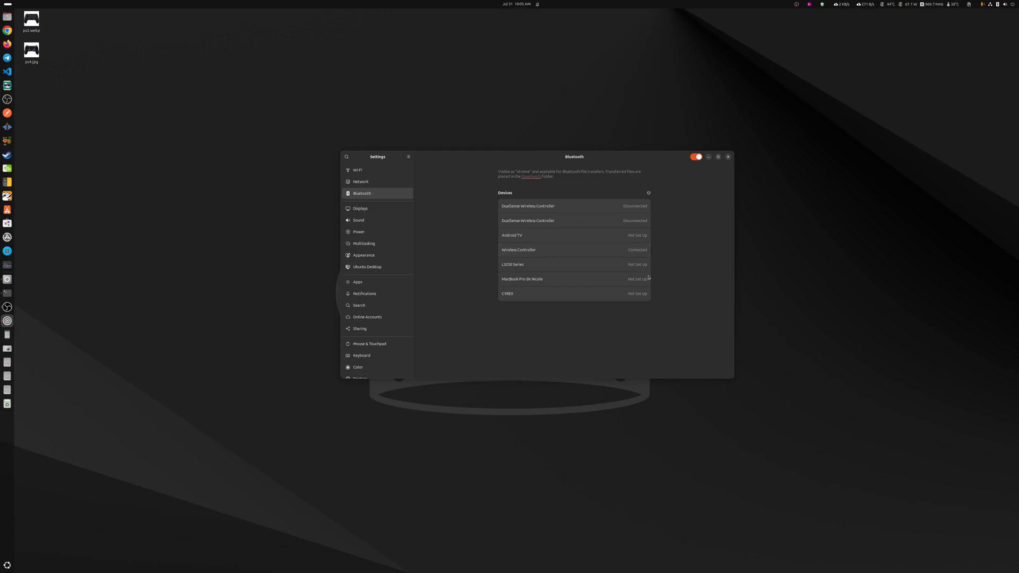
mouse_move(607, 165)
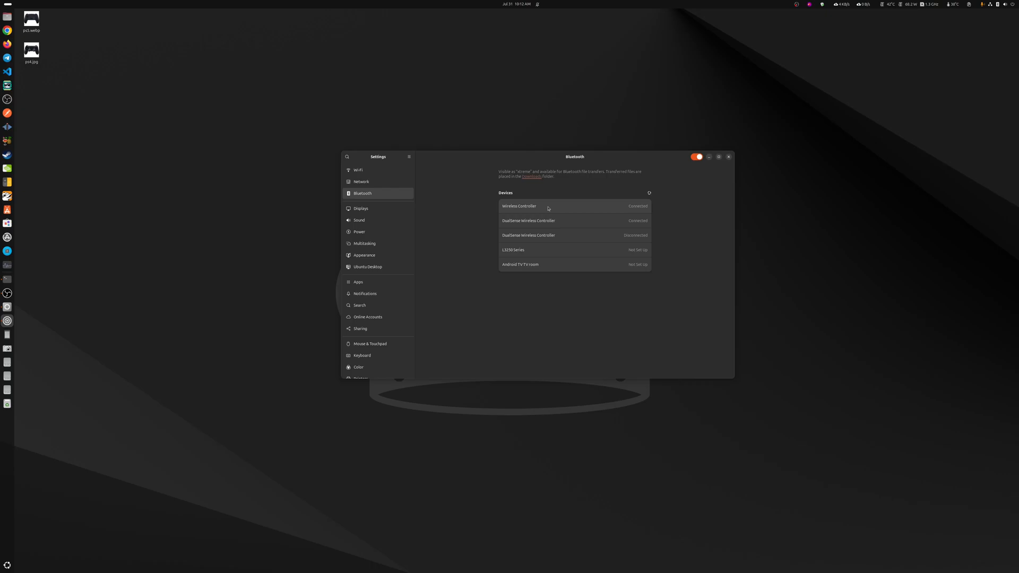
Step: Forget the Wireless Controller device, confirm Remove, and close Settings
click(548, 206)
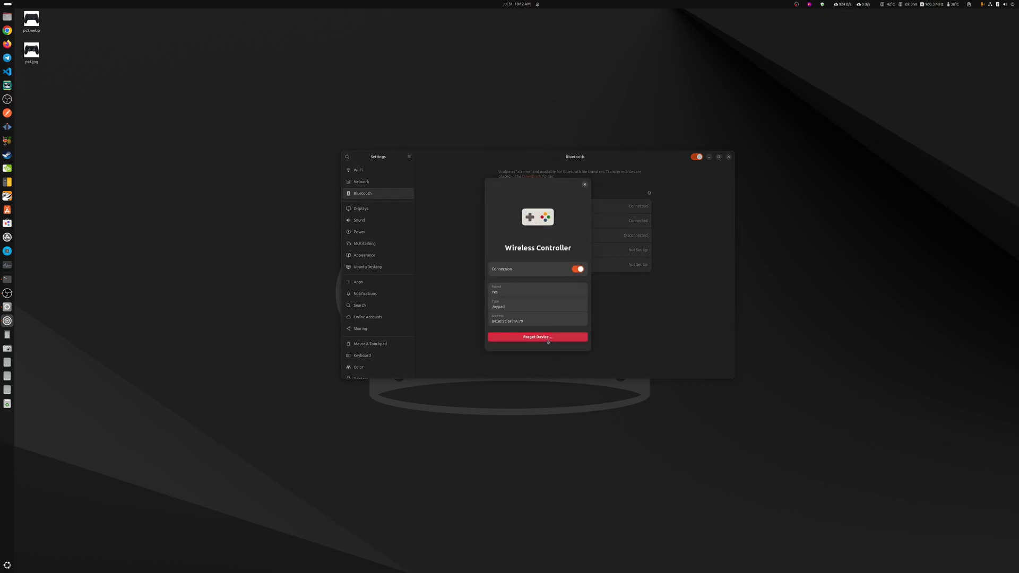
click(537, 337)
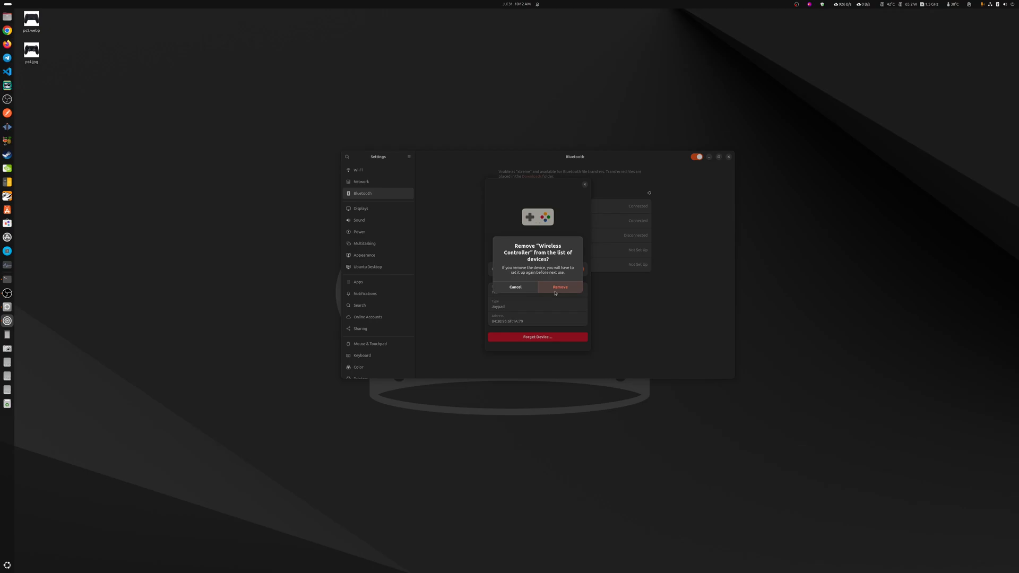
click(561, 286)
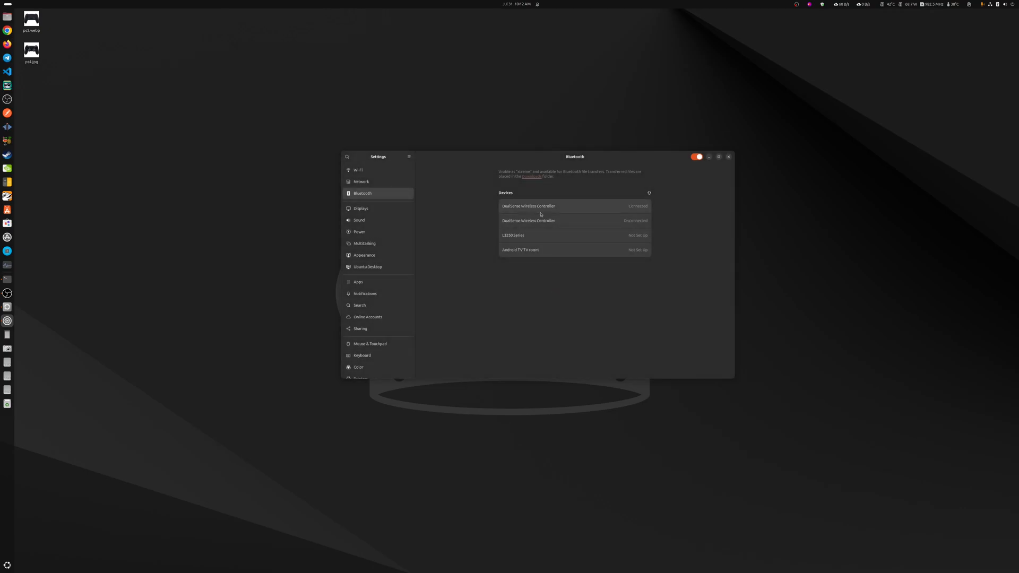
mouse_move(526, 208)
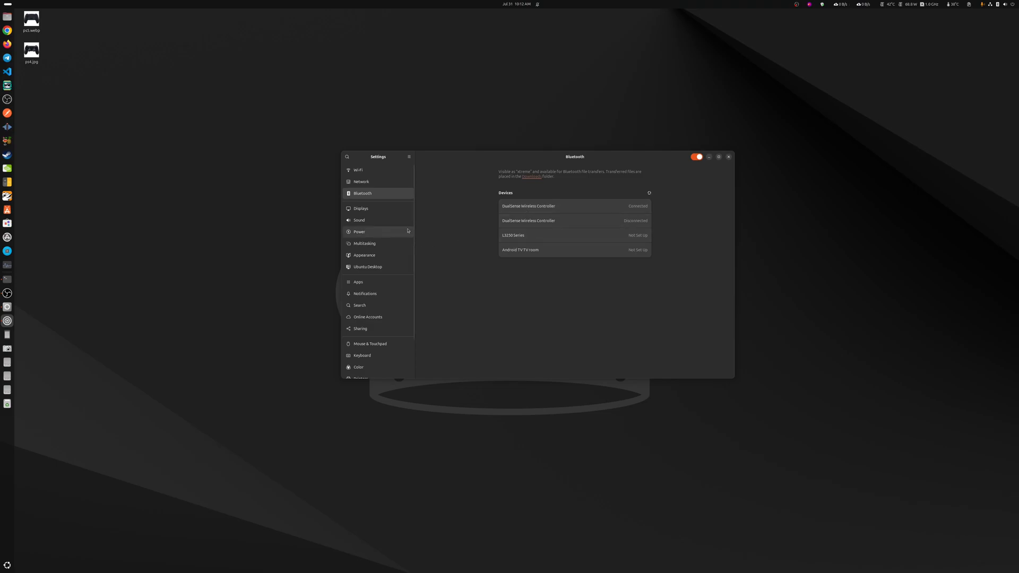
mouse_move(437, 225)
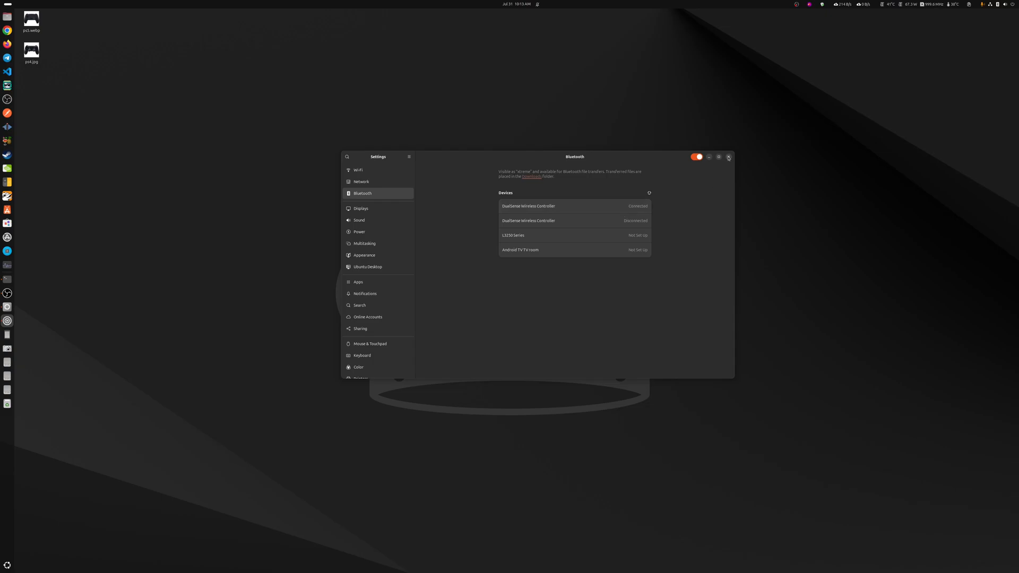
click(728, 157)
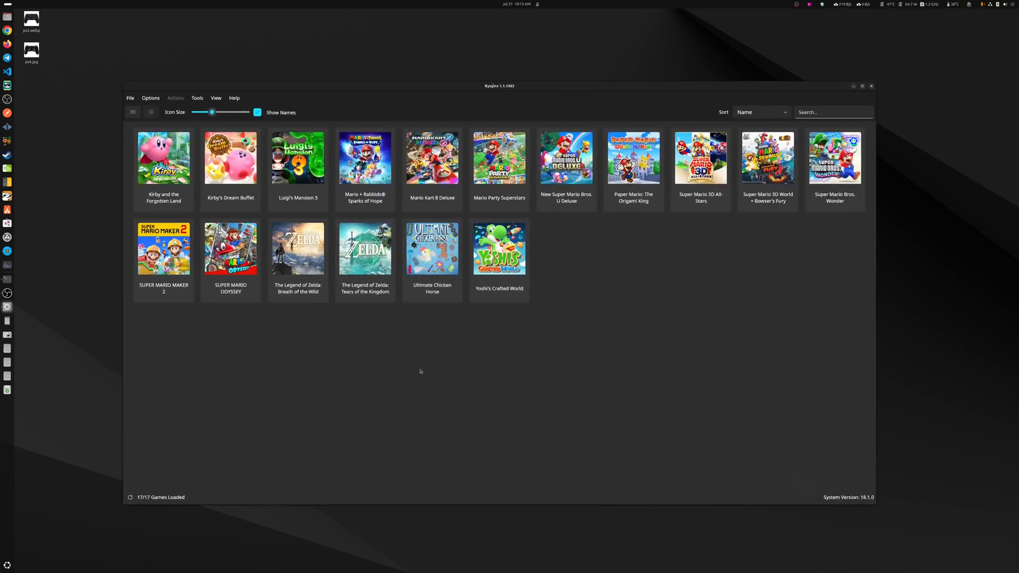
Step: In Ryujinx Settings > Input, set Player 1's input device to Disabled first
click(151, 98)
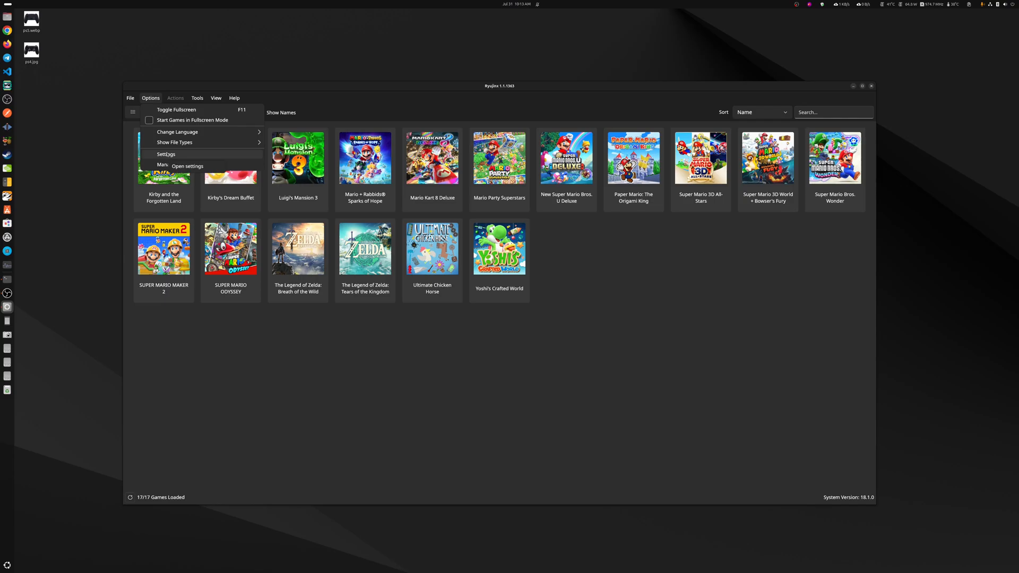
click(186, 166)
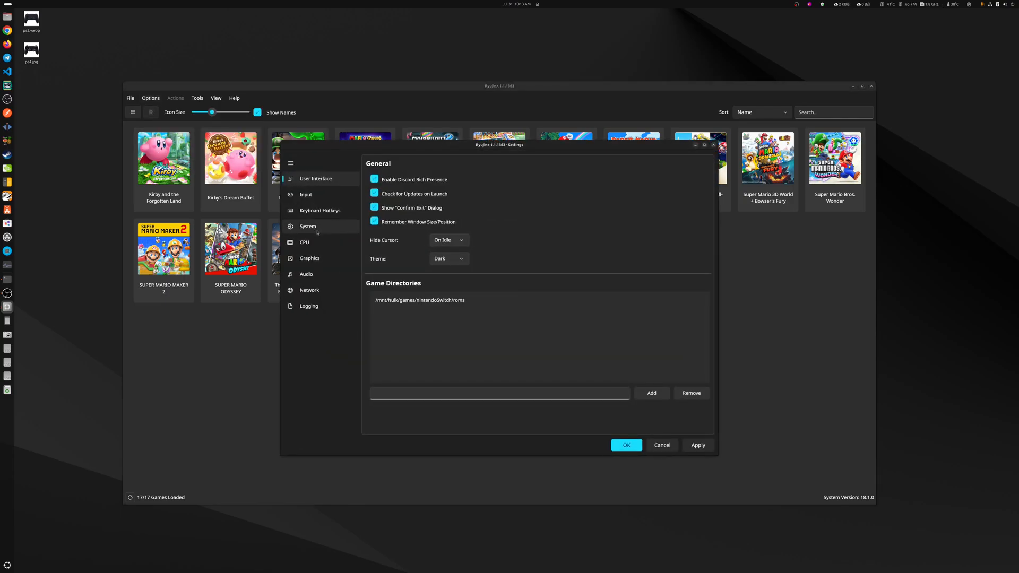
click(305, 195)
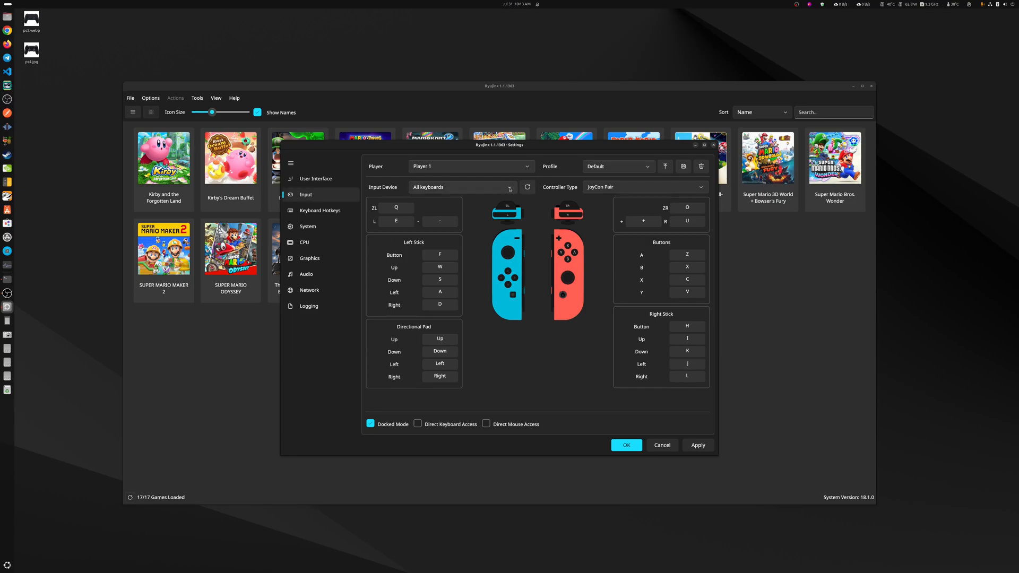
click(460, 187)
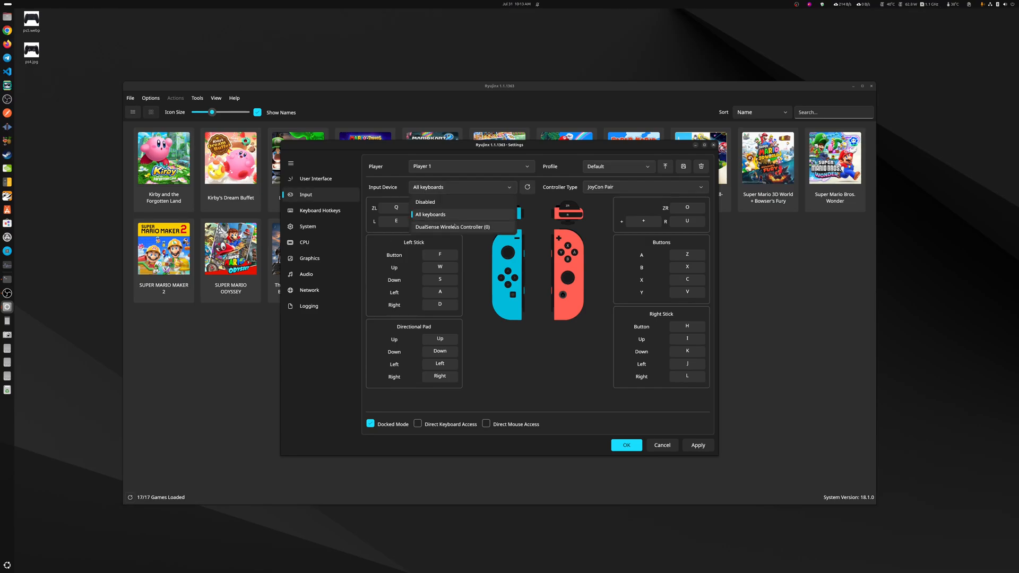
click(424, 202)
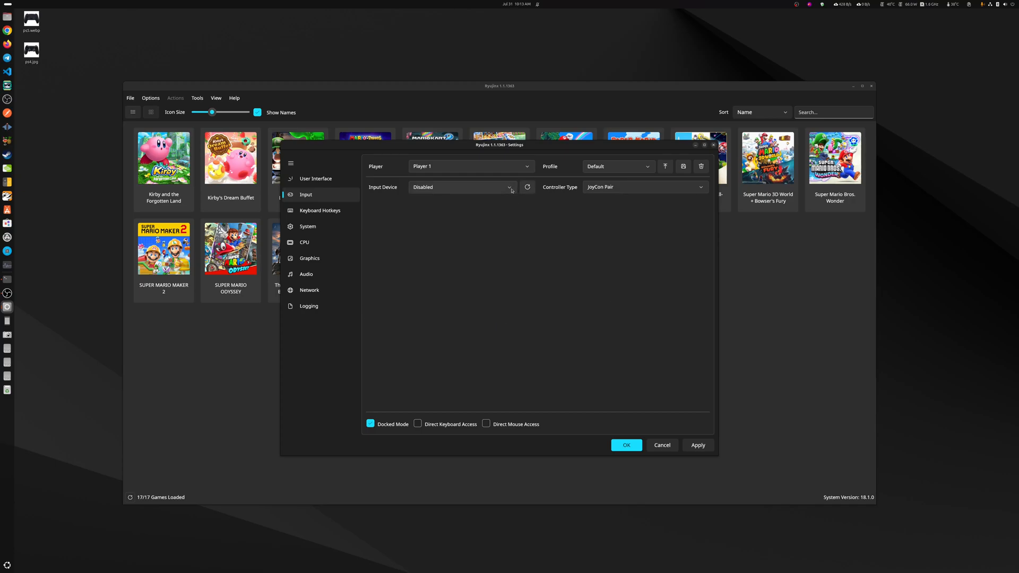
mouse_move(529, 240)
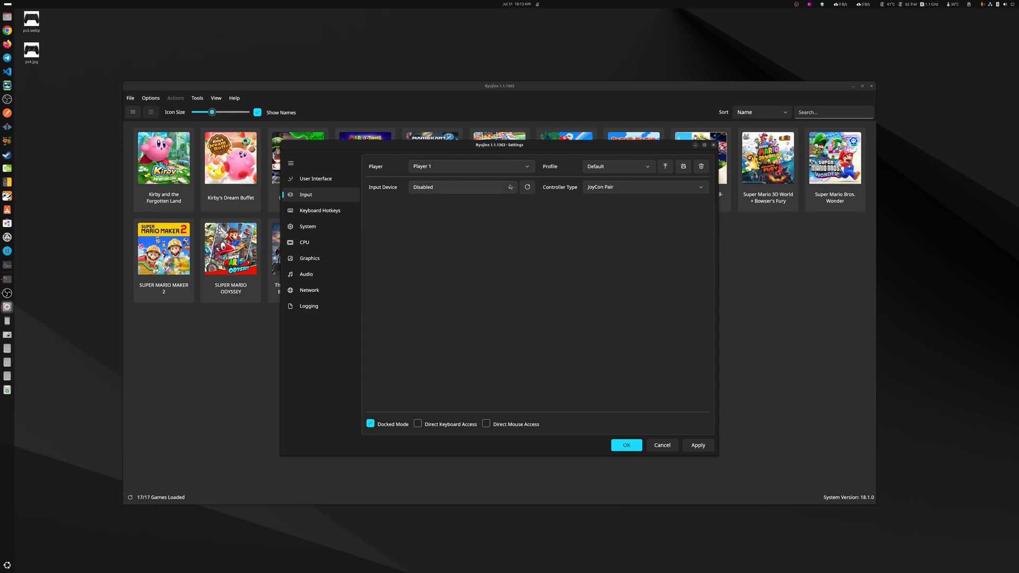
Step: Set Player 1 to DualSense Wireless Controller (0) as a Pro Controller and save with OK
click(461, 187)
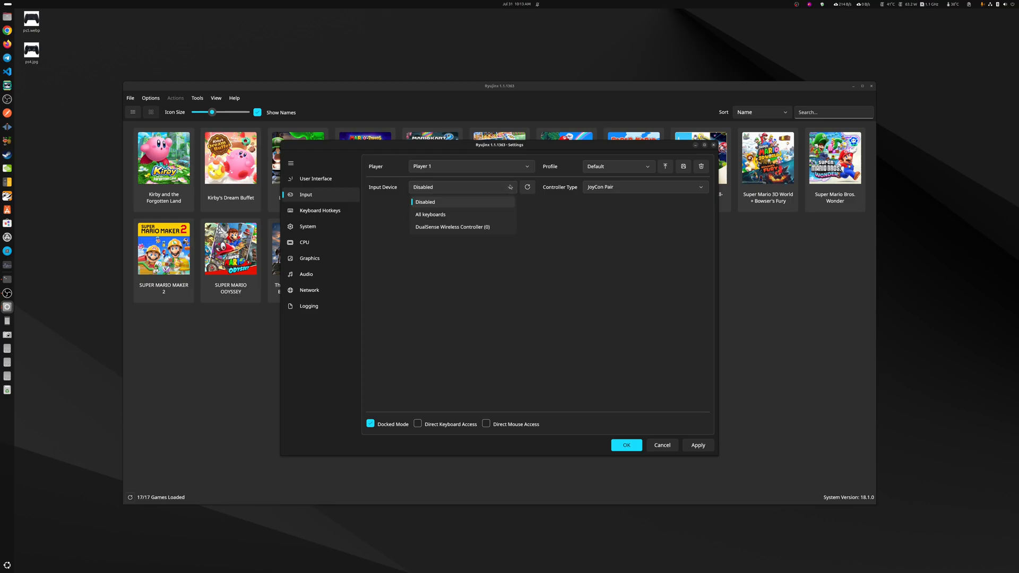
click(452, 226)
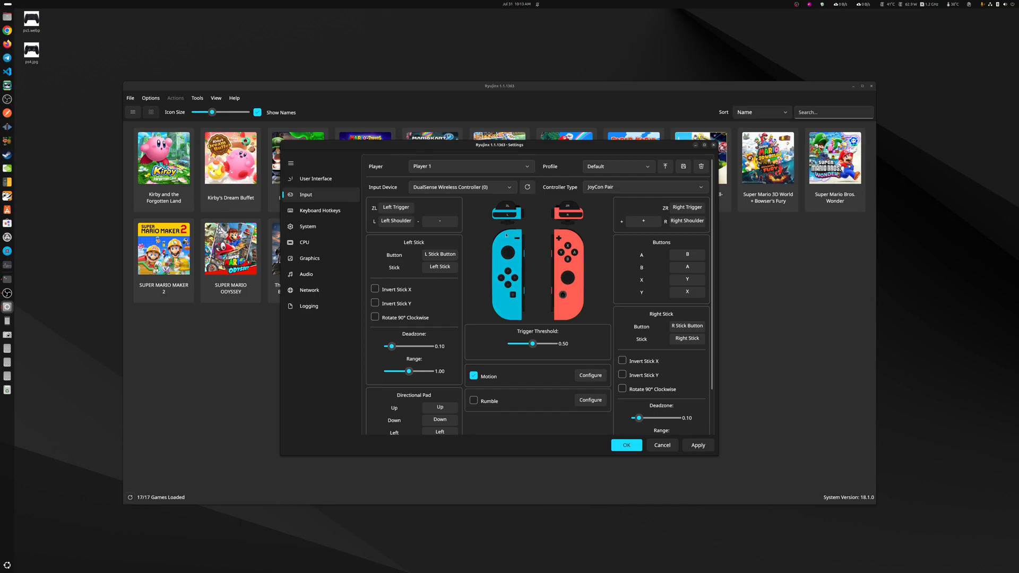
click(645, 186)
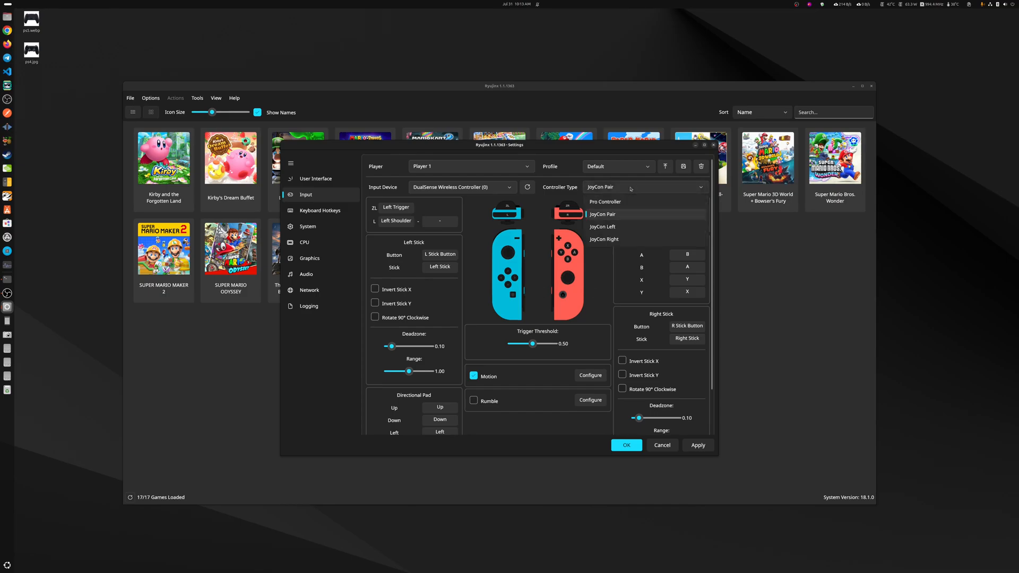
click(604, 202)
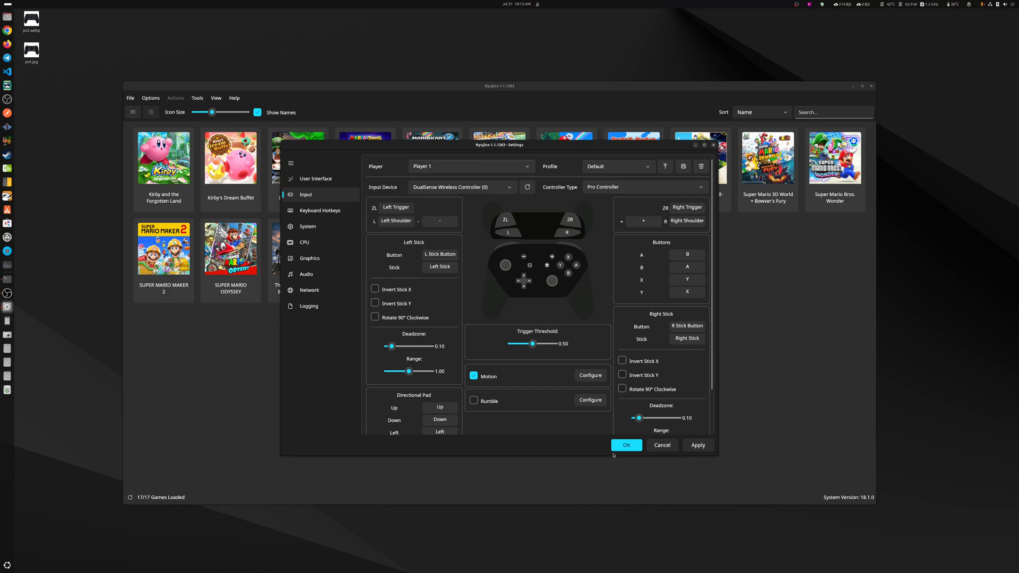
click(626, 444)
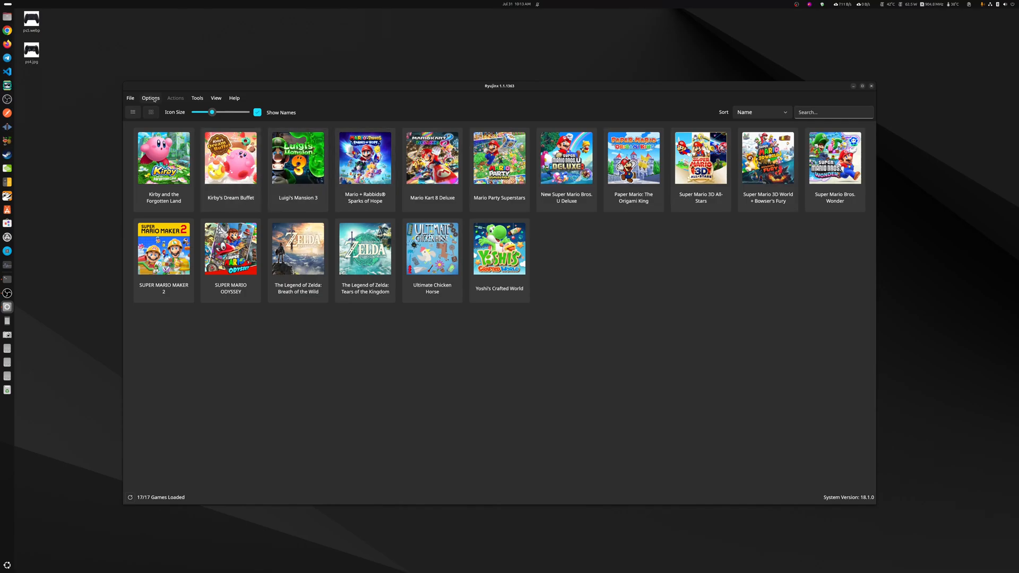
Step: Enable Rumble for Player 1's DualSense in the Input settings and save with OK
click(151, 98)
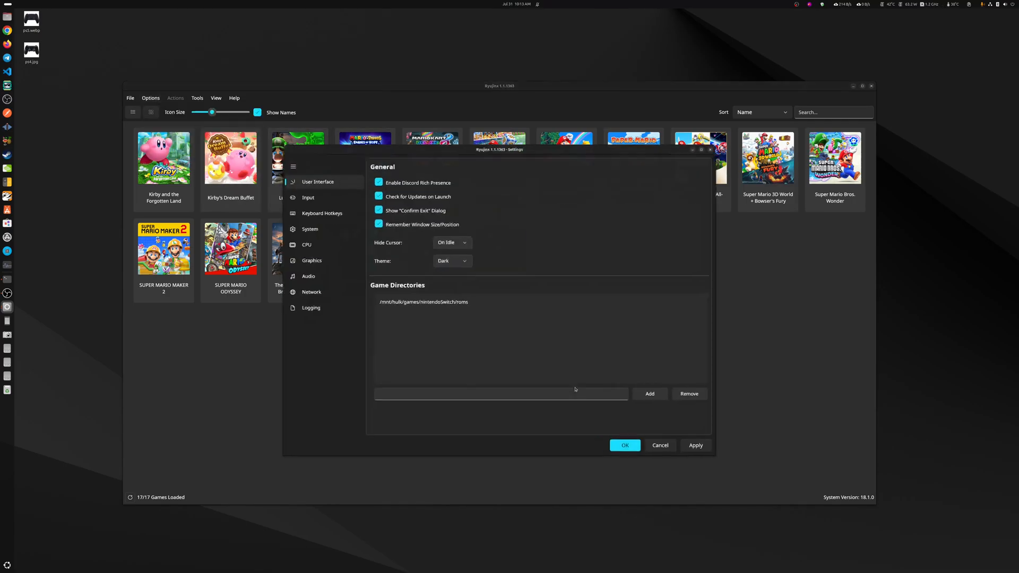
click(308, 198)
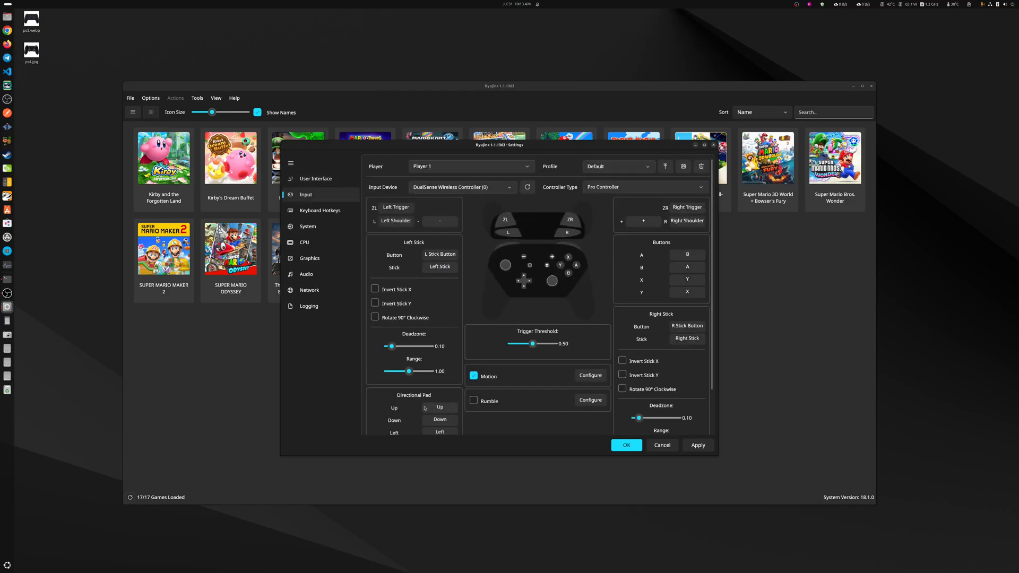
scroll(down, 3)
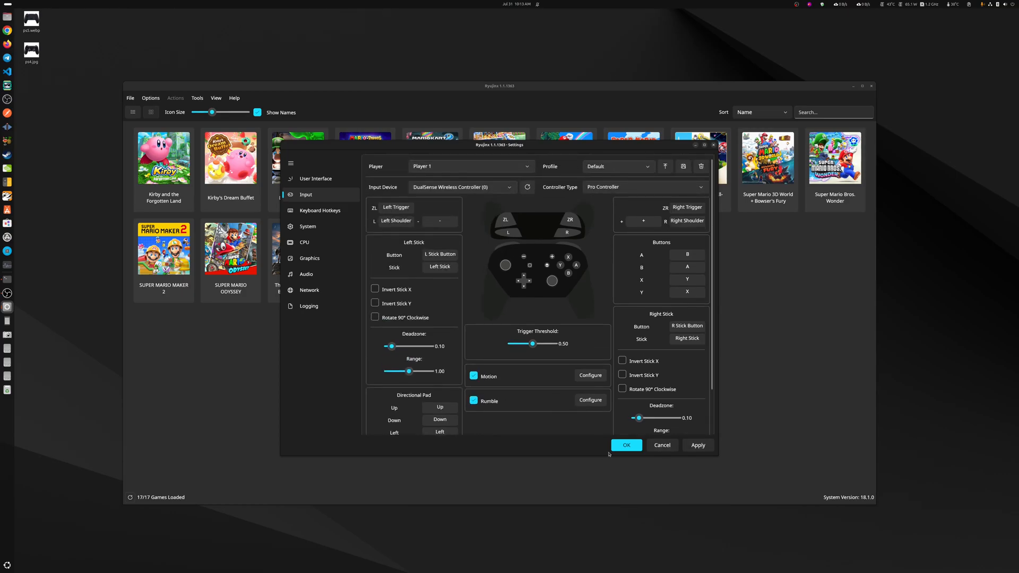
click(626, 445)
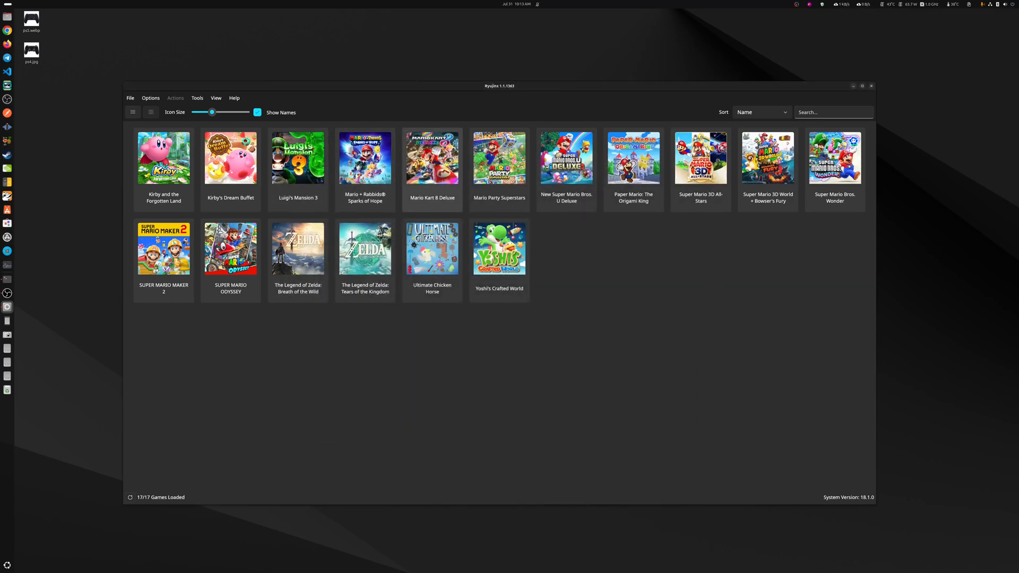
Step: Launch Mario Kart 8 Deluxe and get through the startup prompts into a race
double_click(432, 158)
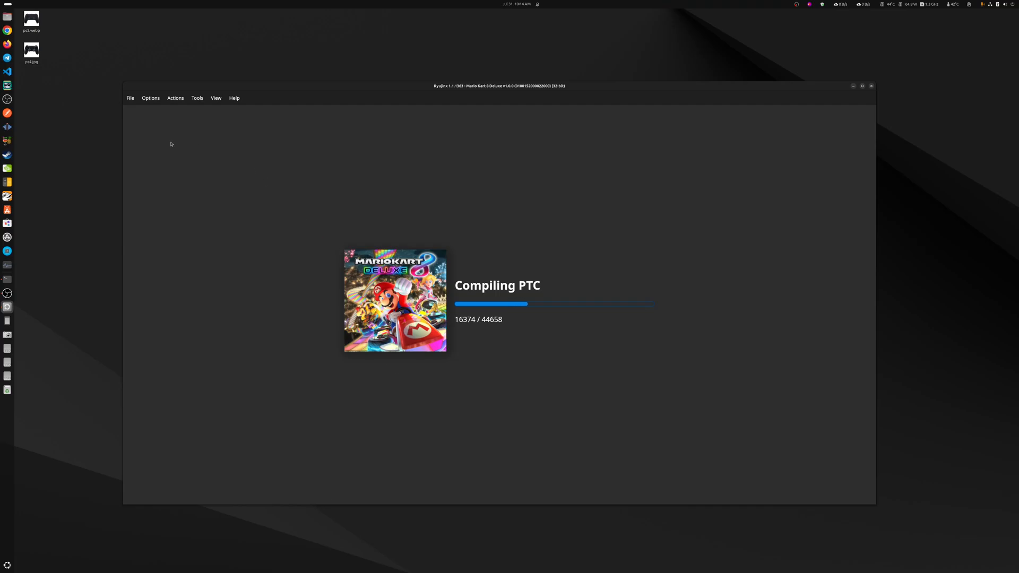
mouse_move(611, 327)
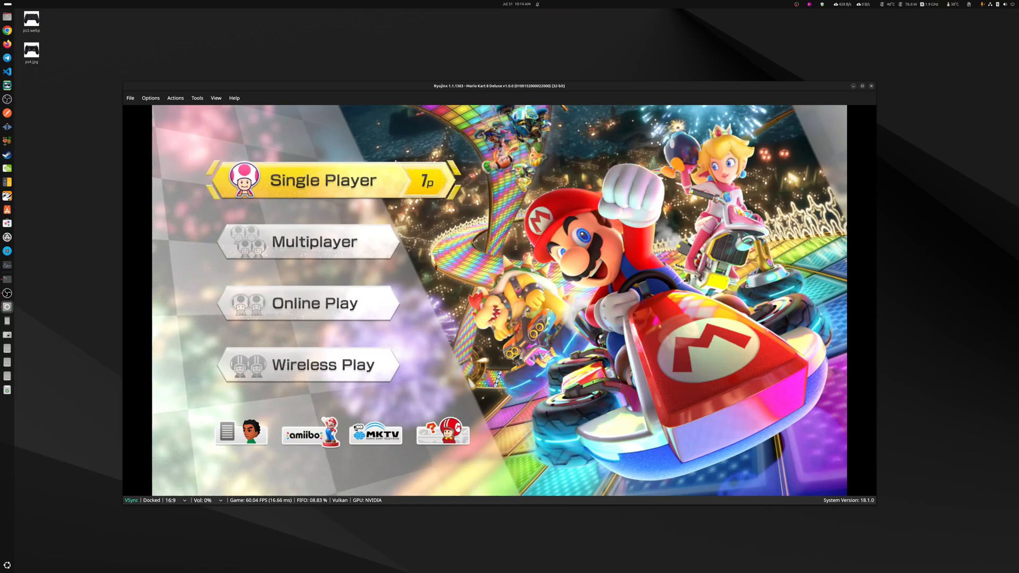
click(327, 179)
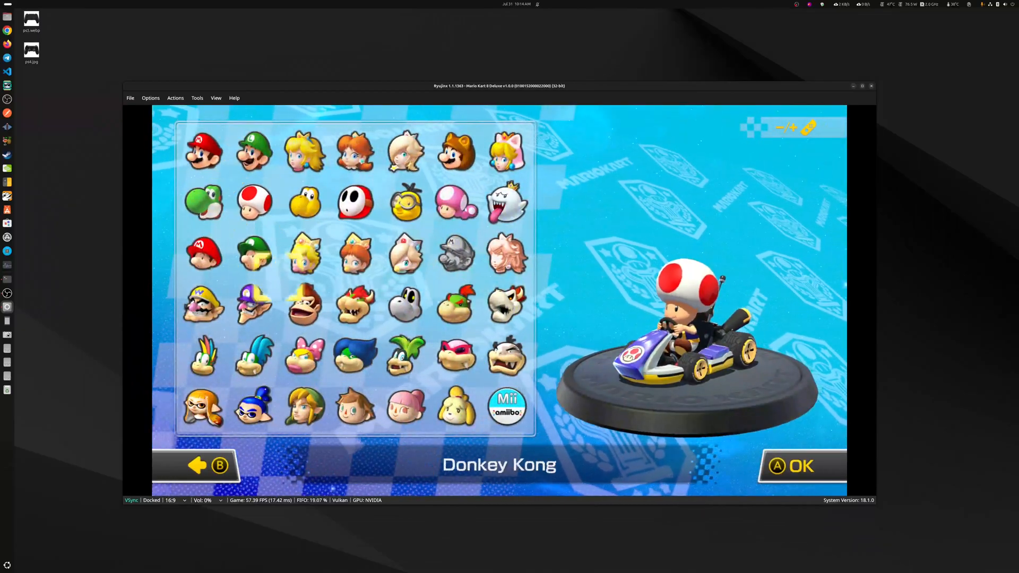
click(303, 408)
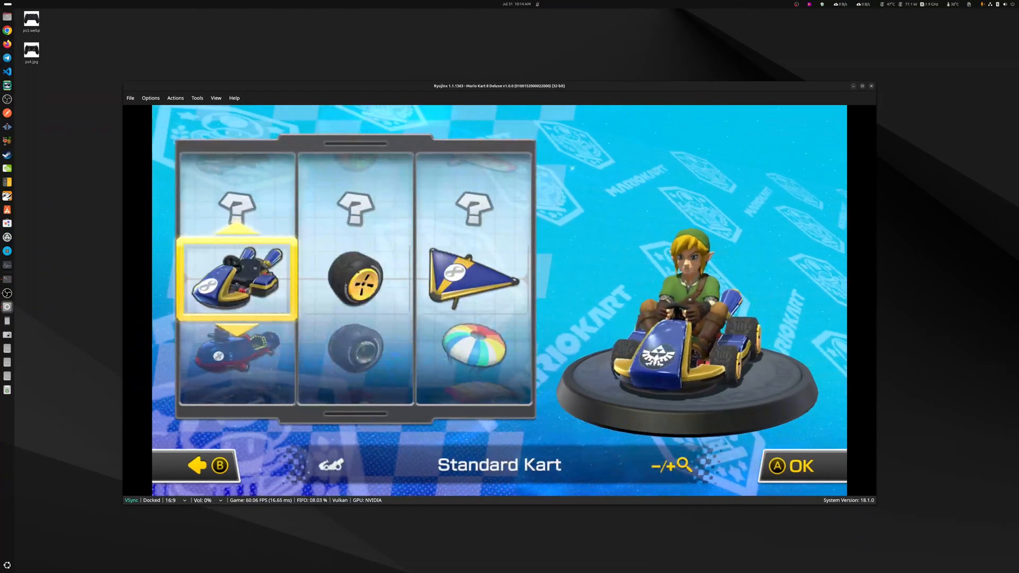
click(799, 466)
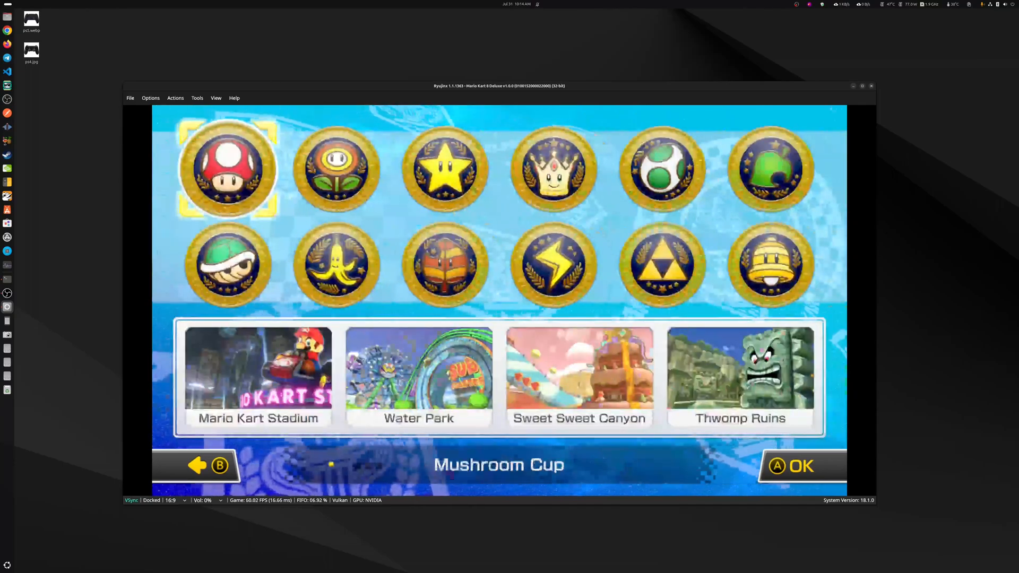
click(800, 466)
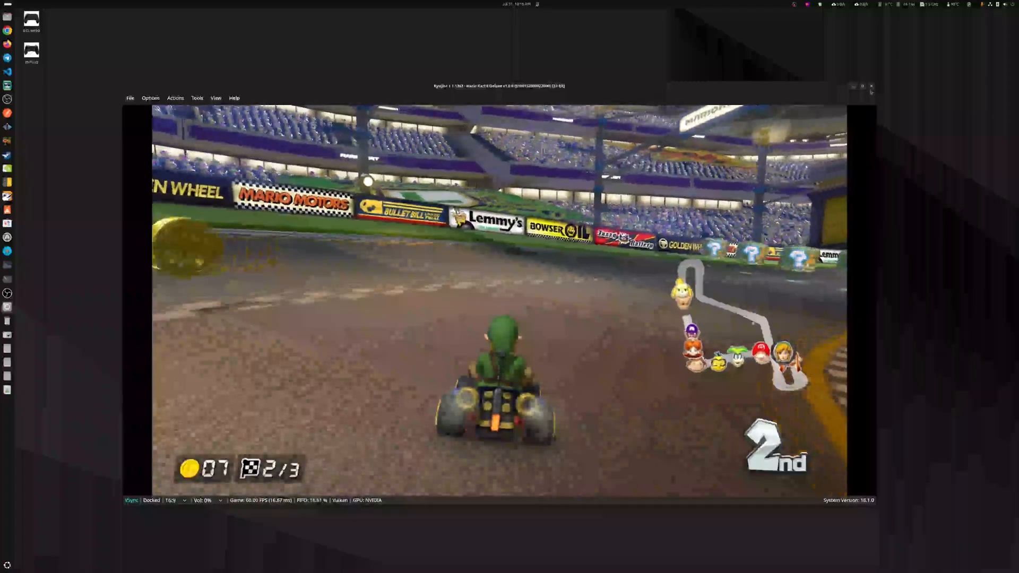
Step: Quit Ryujinx, confirming the exit, and launch Steam from the dock
click(872, 85)
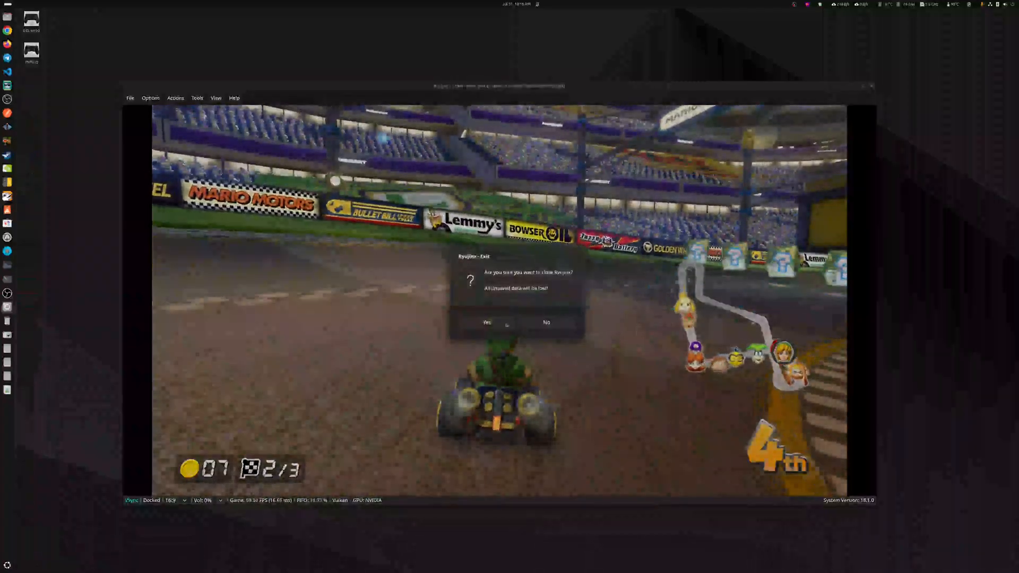
click(487, 323)
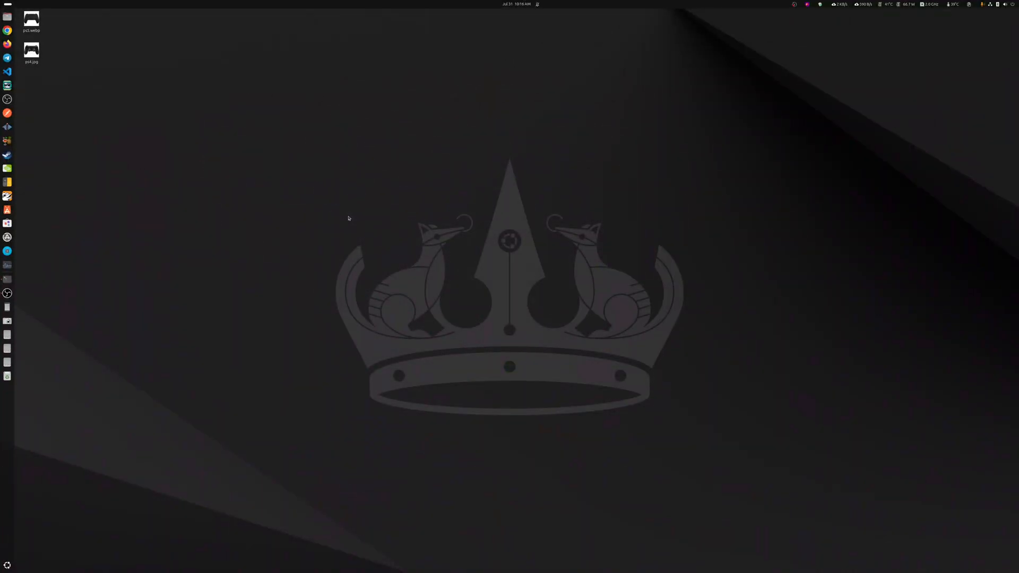
click(6, 155)
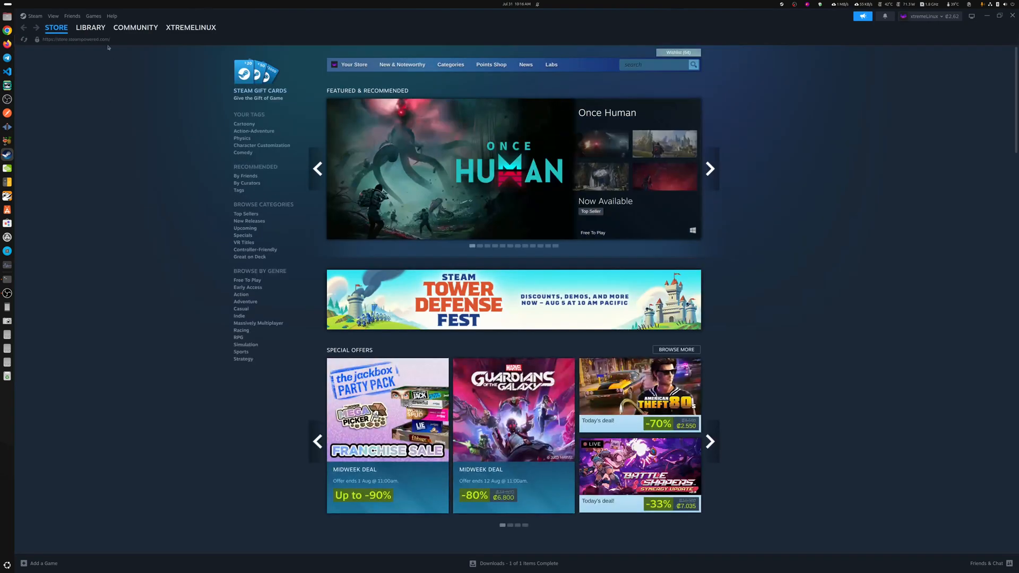
Step: Go to the Steam Library and select Cuphead from the sidebar game list
click(91, 27)
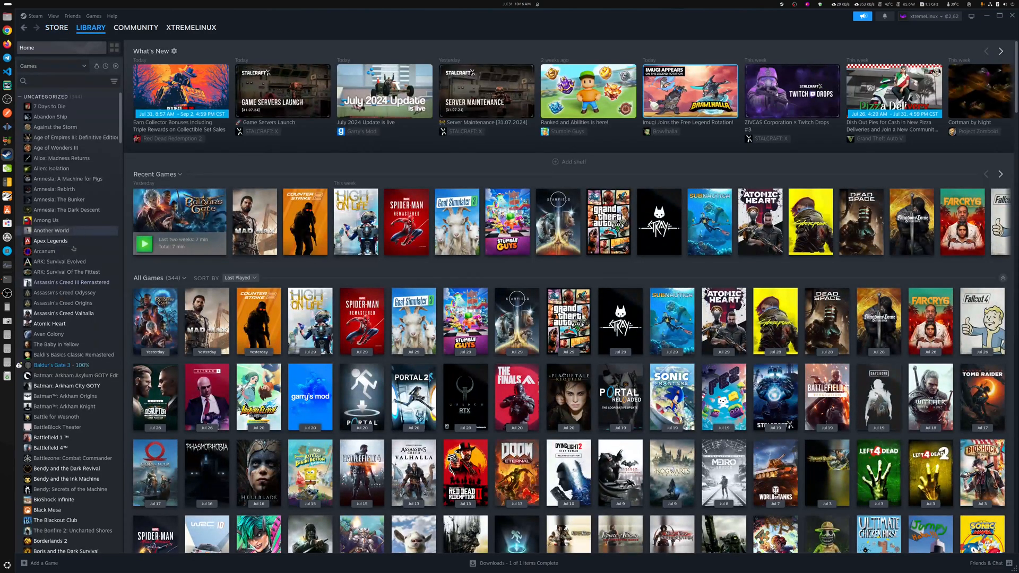
scroll(down, 3)
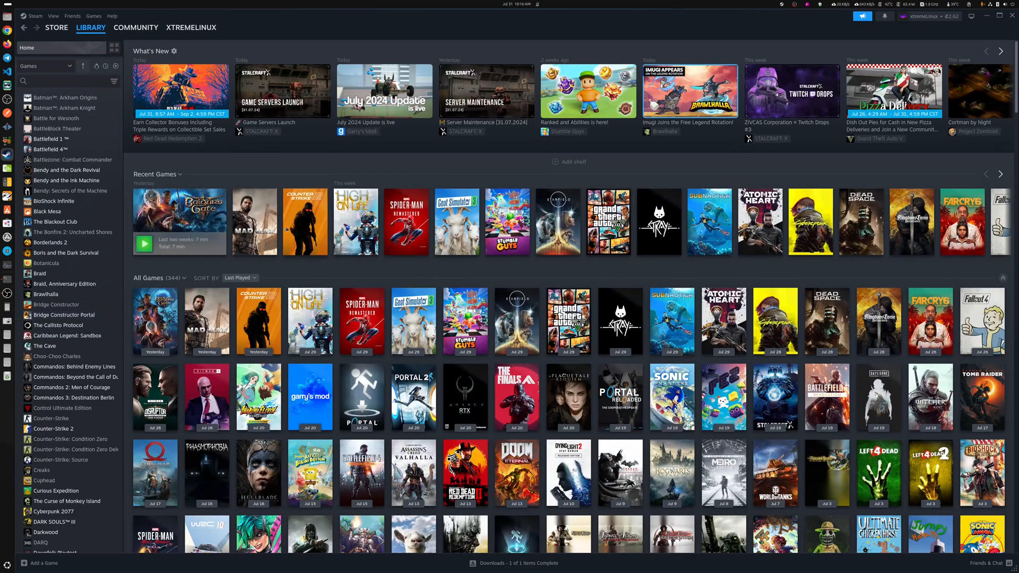
scroll(down, 3)
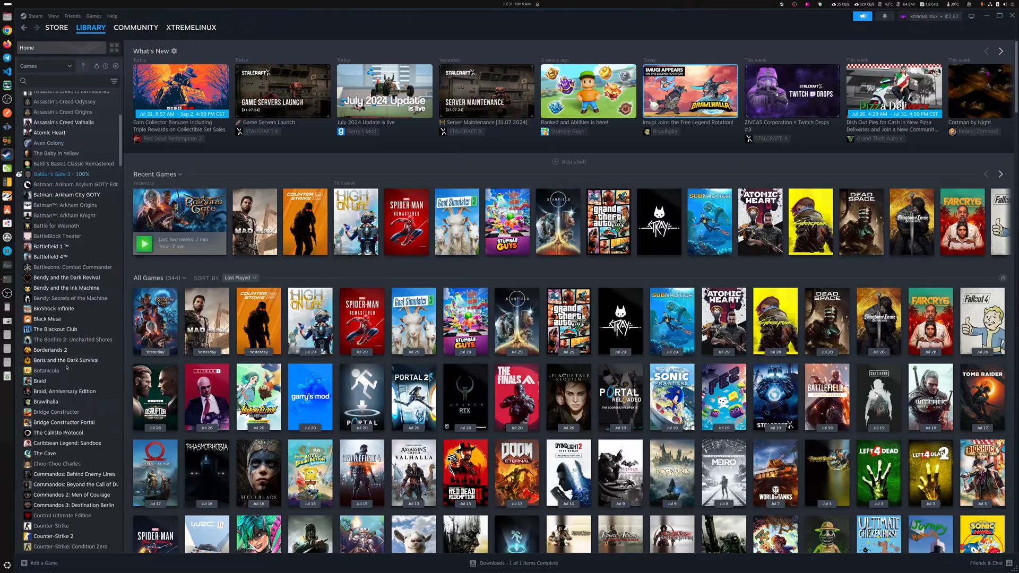
scroll(down, 3)
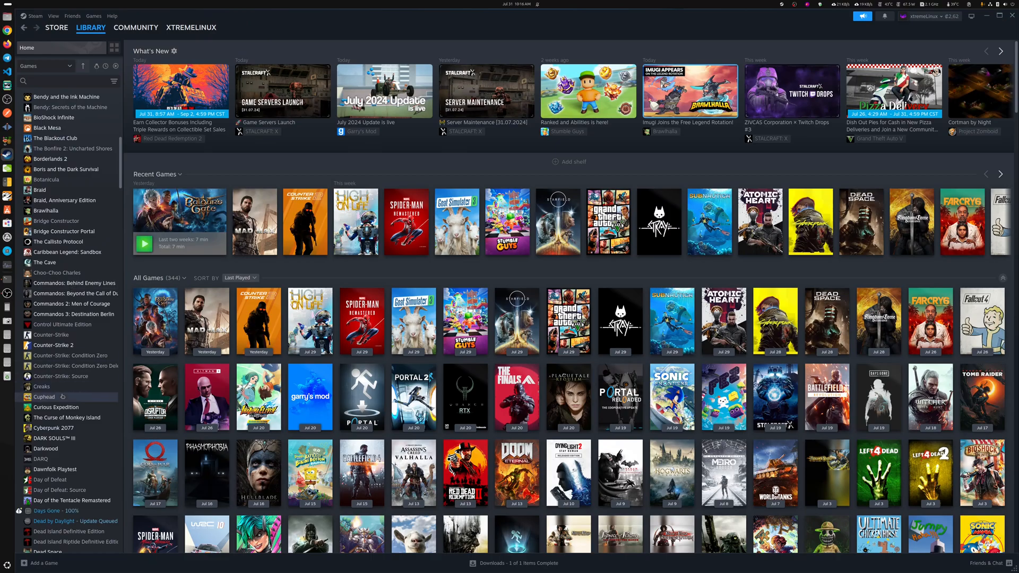
click(44, 397)
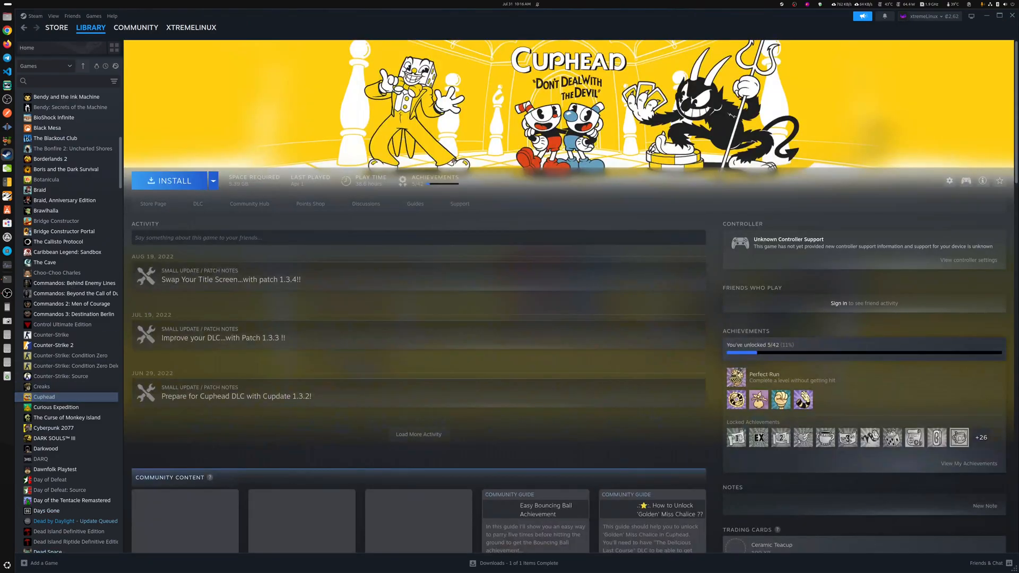
scroll(down, 3)
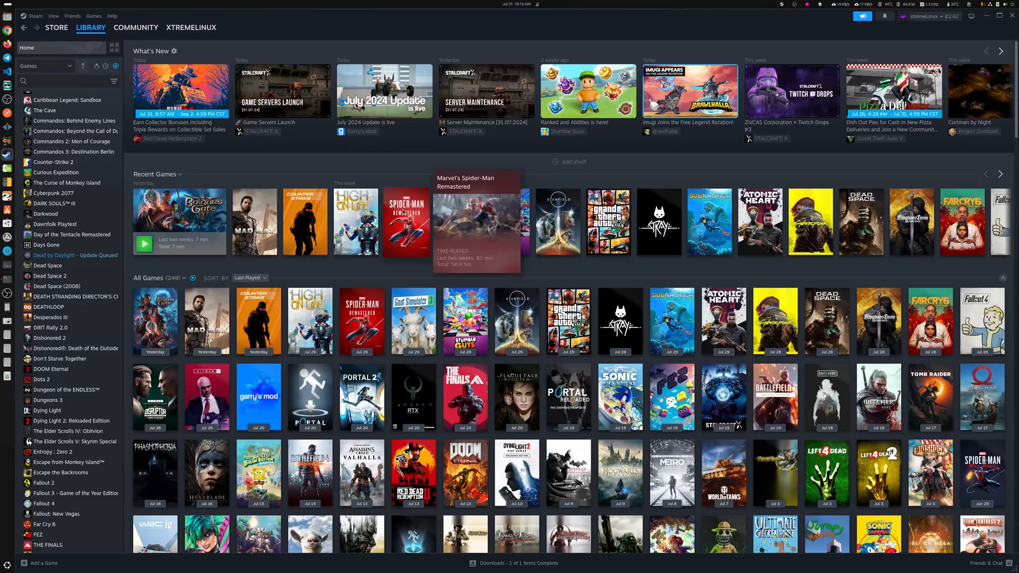
mouse_move(355, 221)
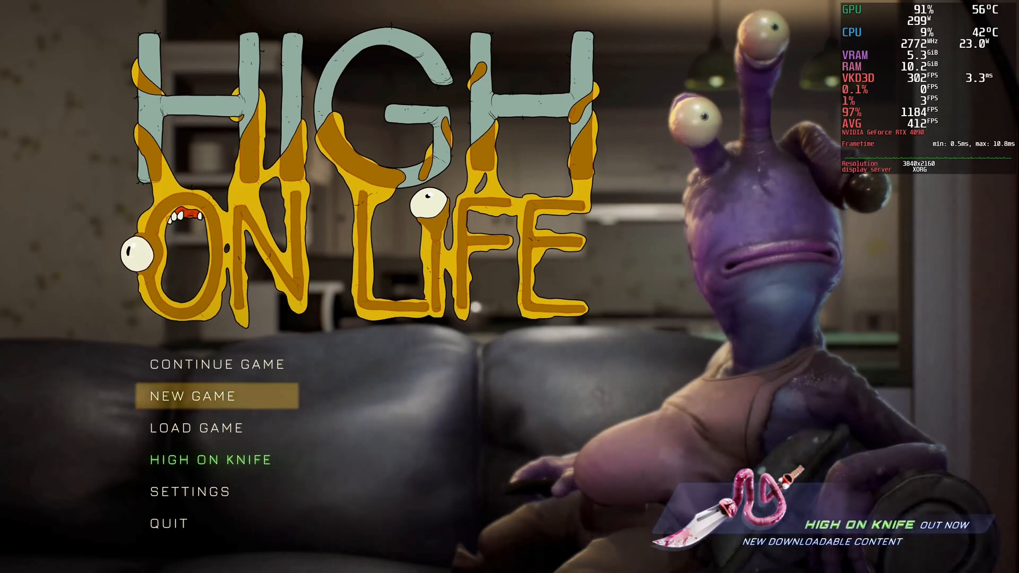
mouse_move(170, 523)
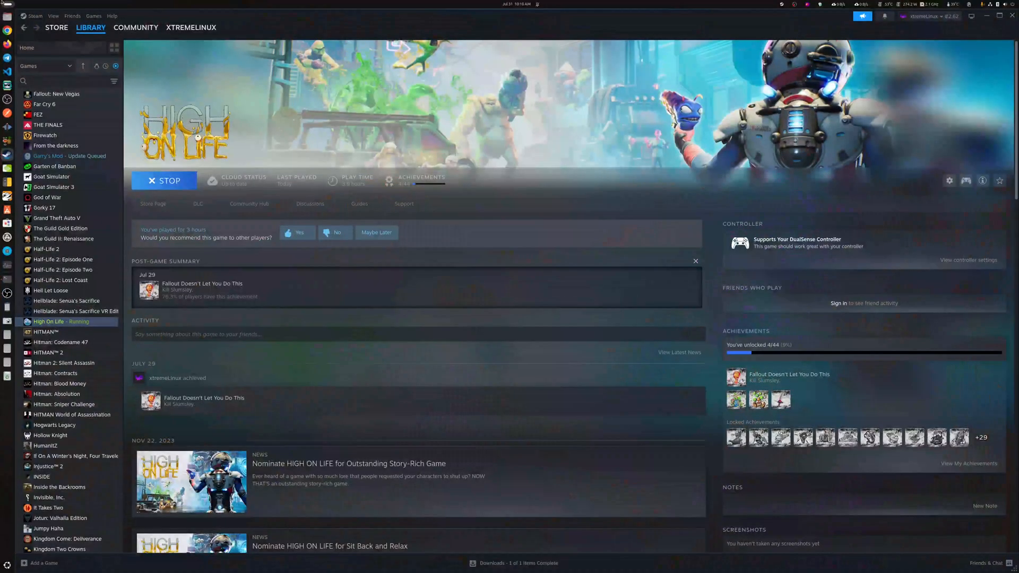
Step: Enable Steam Input for High On Life in its Controller Layout window and relaunch the game
click(164, 180)
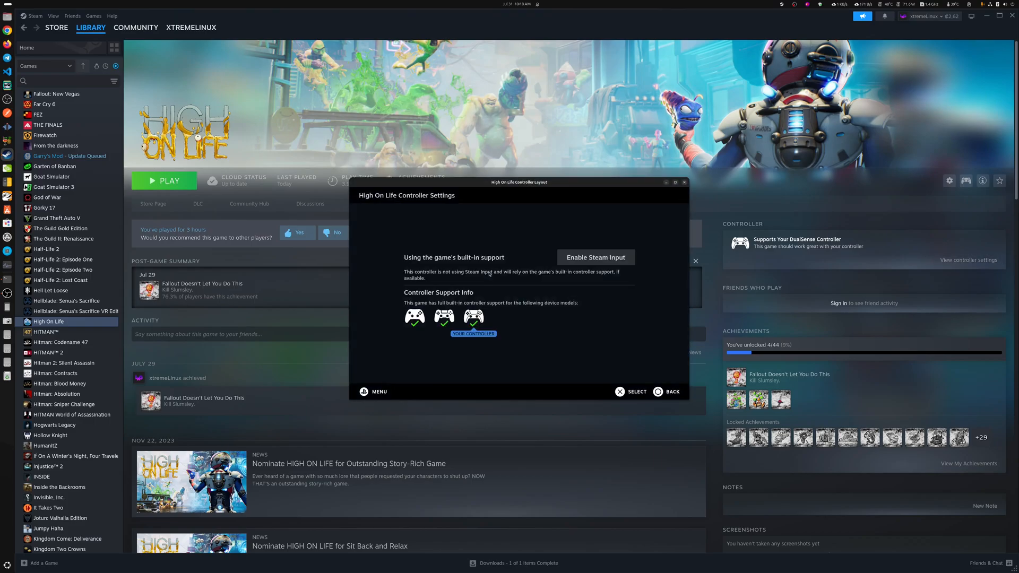
mouse_move(536, 280)
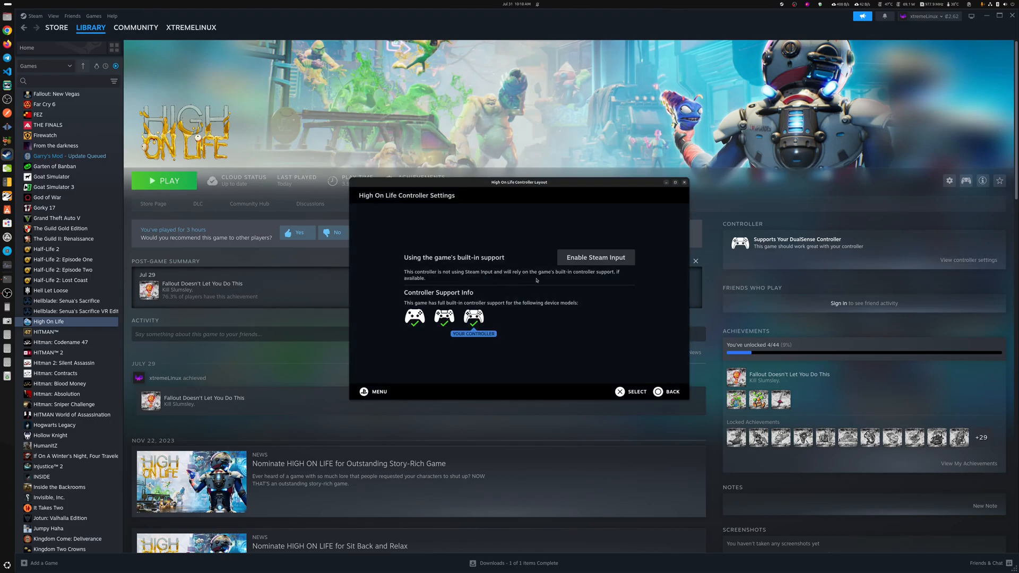
mouse_move(582, 260)
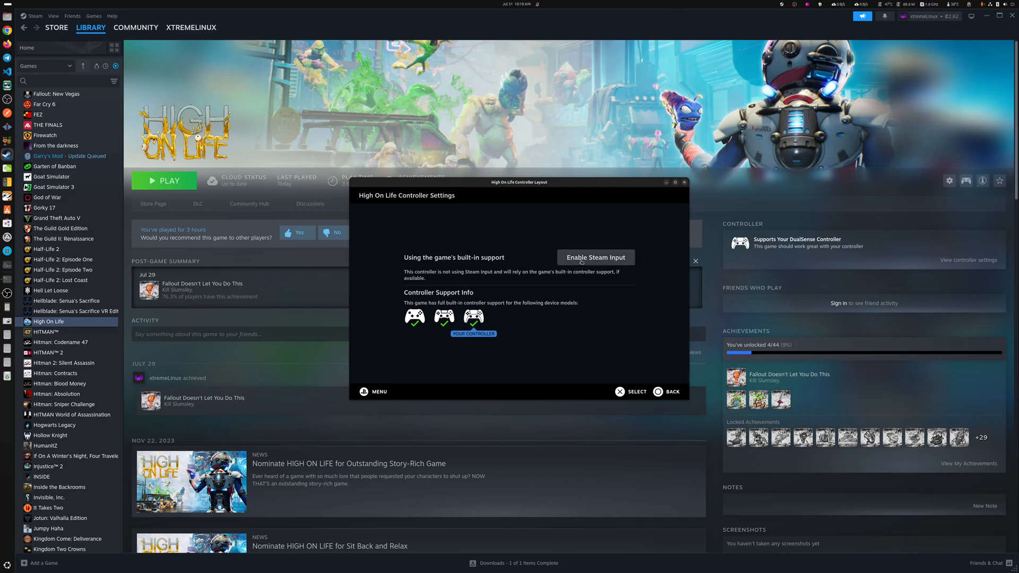
click(595, 257)
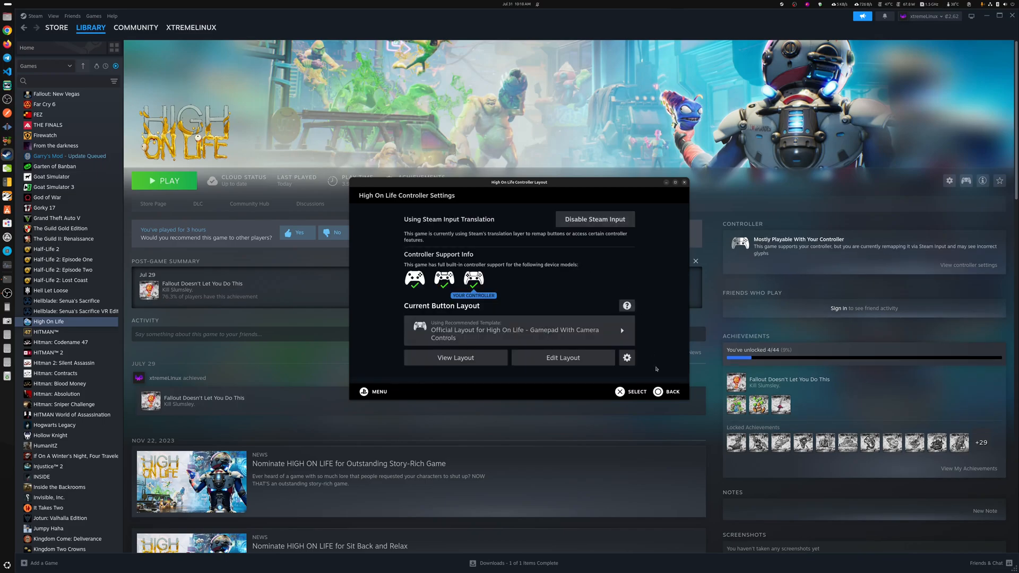
click(684, 183)
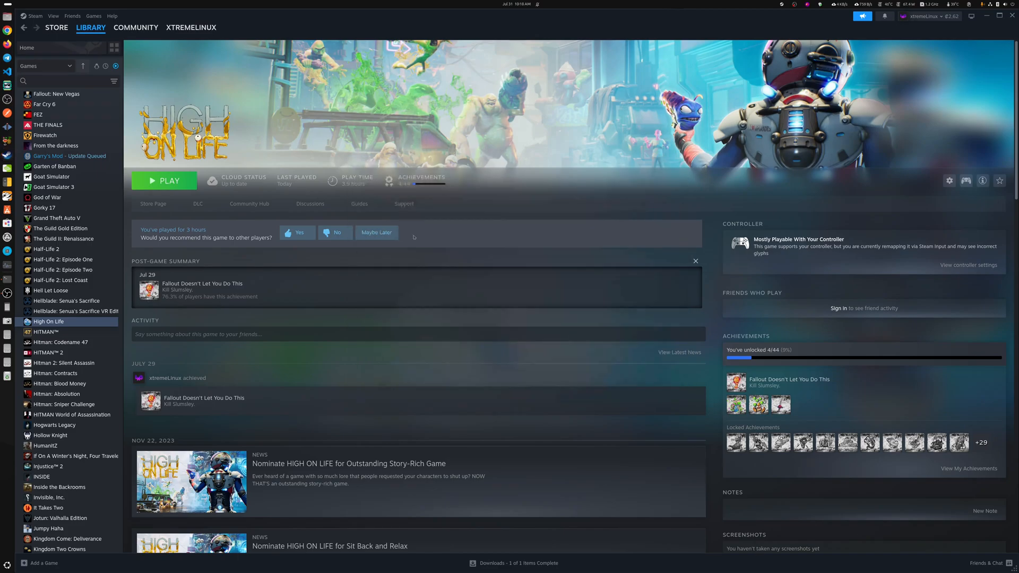
click(163, 181)
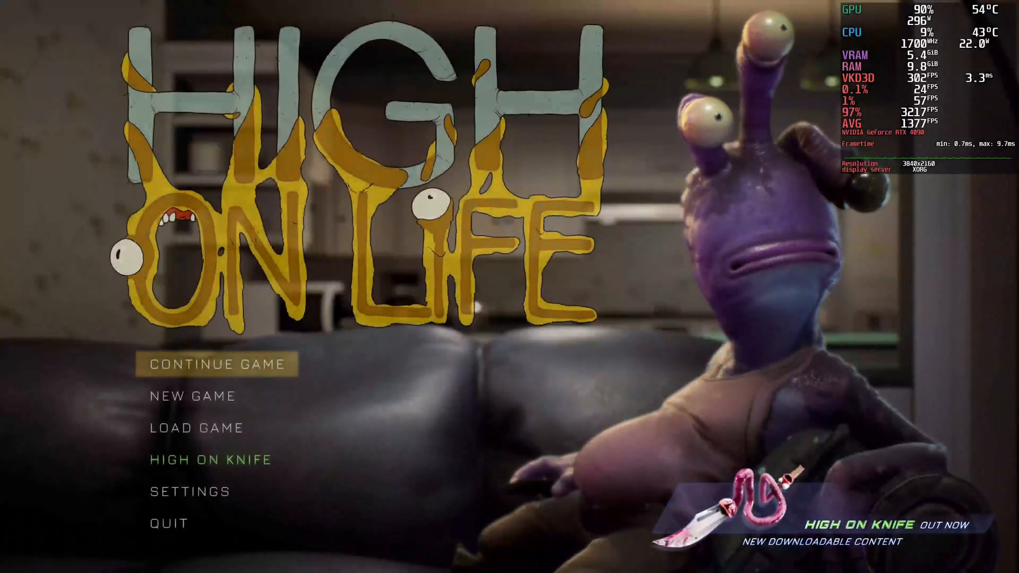
Step: Wait for High On Life to load to its main menu with Steam Input enabled
click(221, 365)
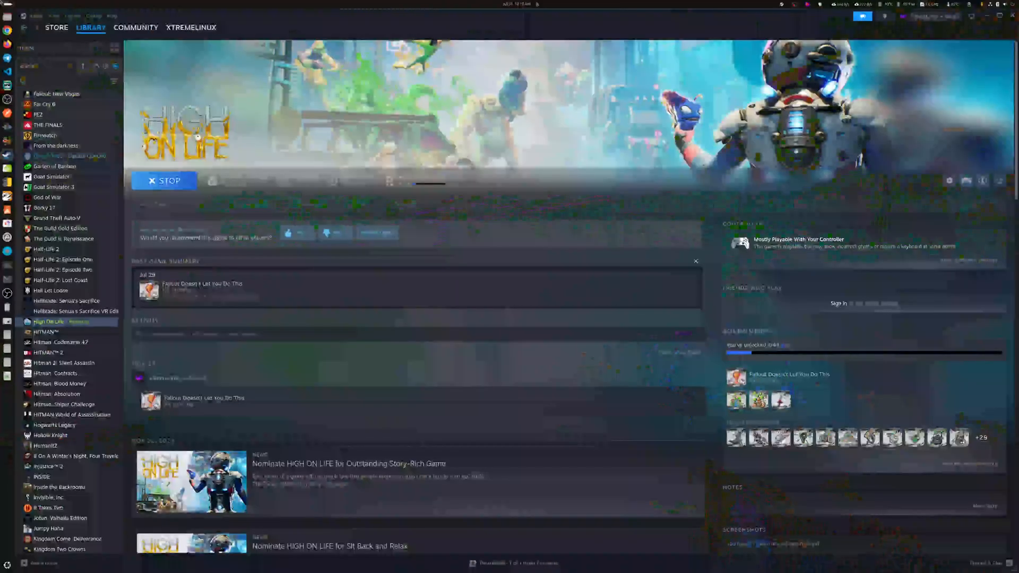
Step: Stop High On Life from its Steam library page so Play is offered again
click(163, 180)
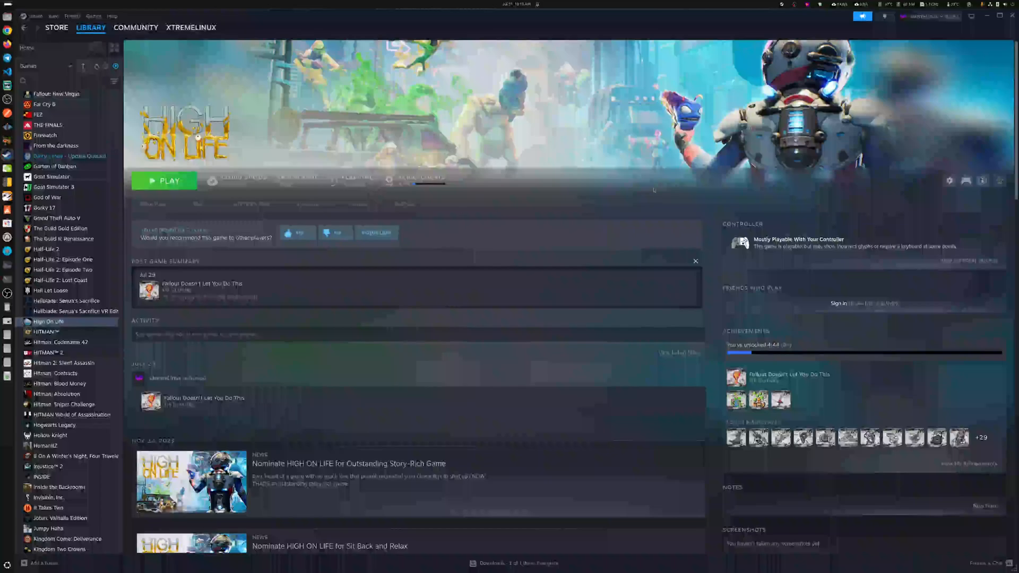
mouse_move(659, 195)
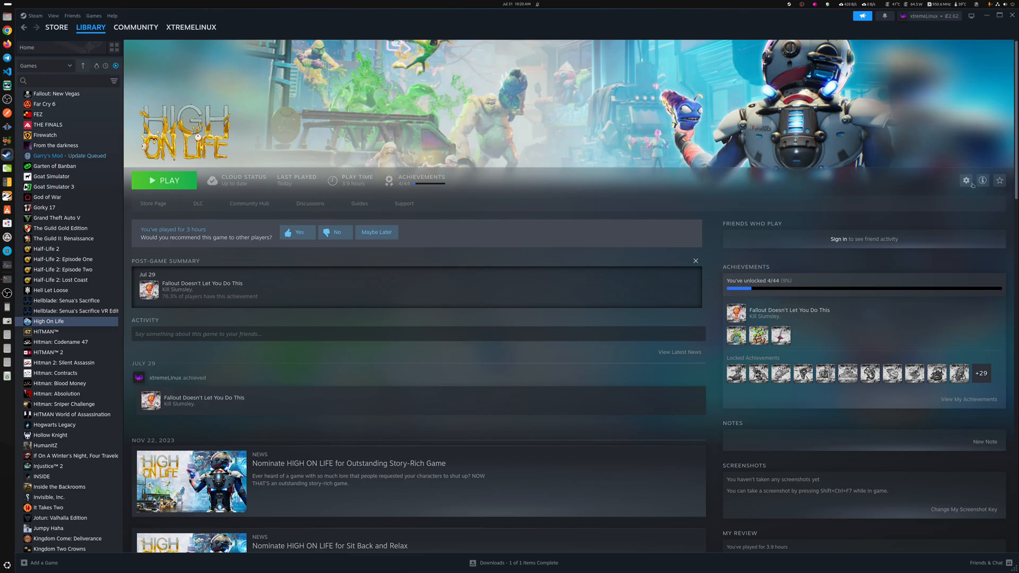
mouse_move(967, 181)
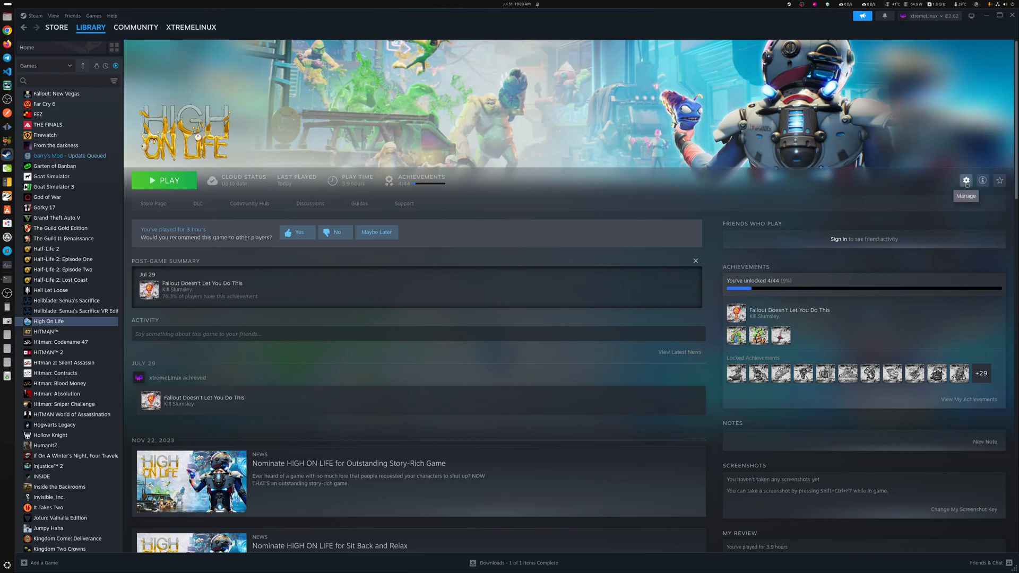
mouse_move(928, 240)
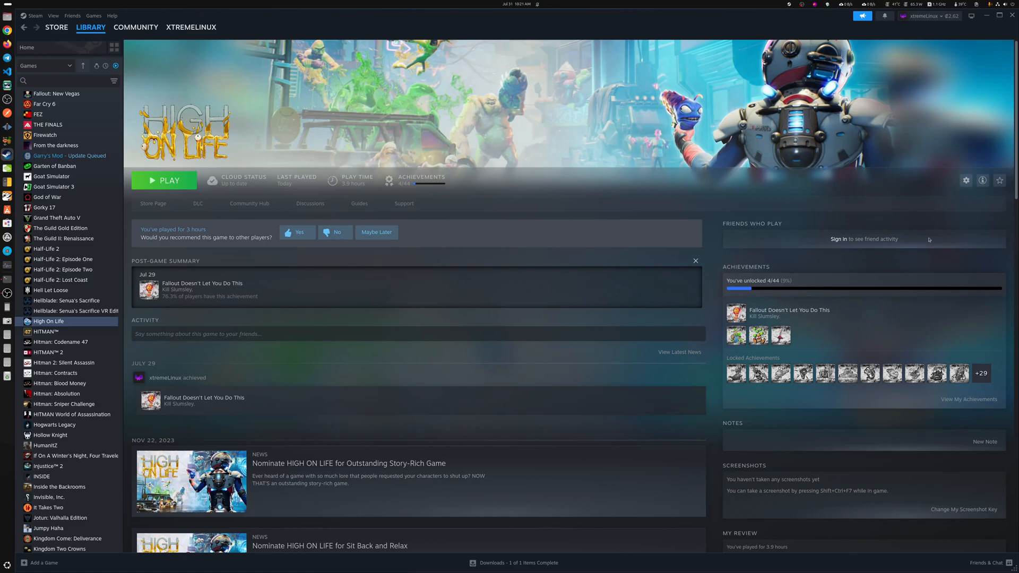
mouse_move(544, 208)
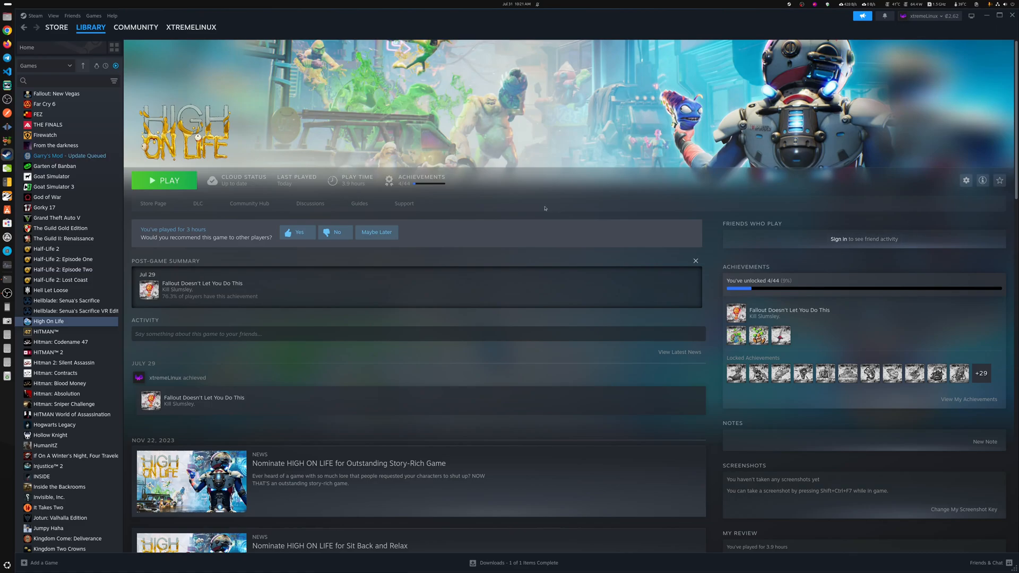
mouse_move(450, 205)
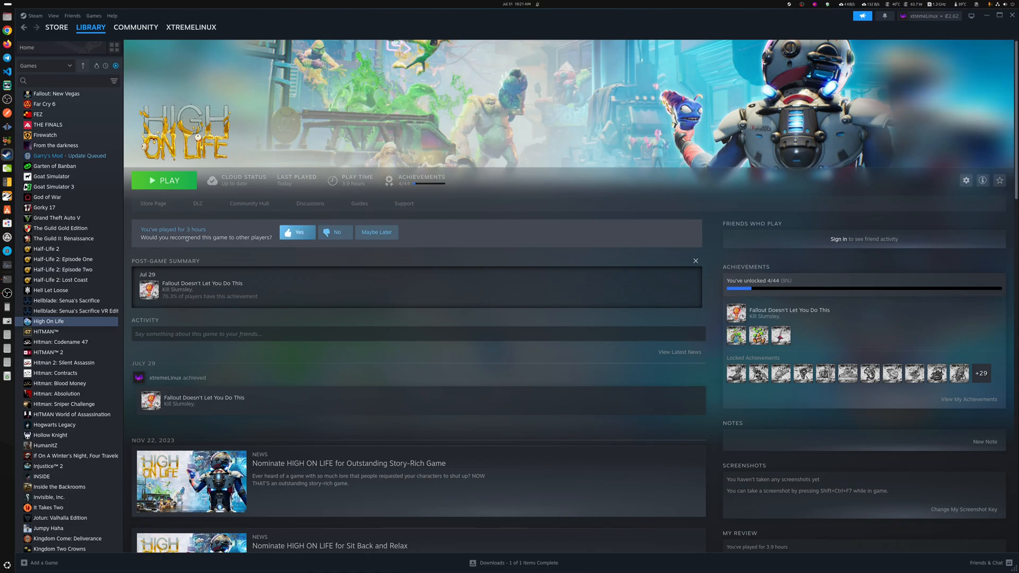
mouse_move(503, 252)
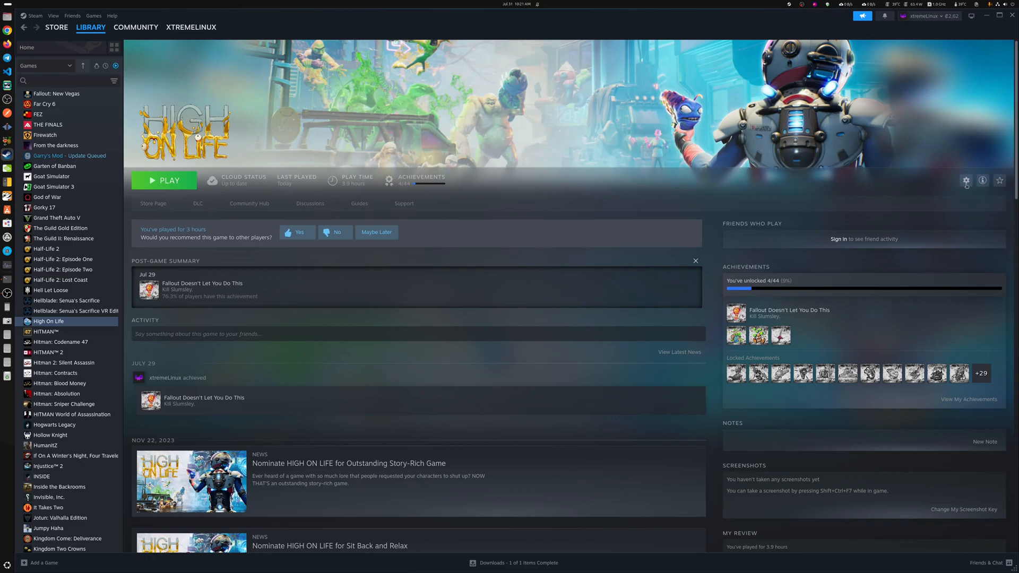
mouse_move(966, 180)
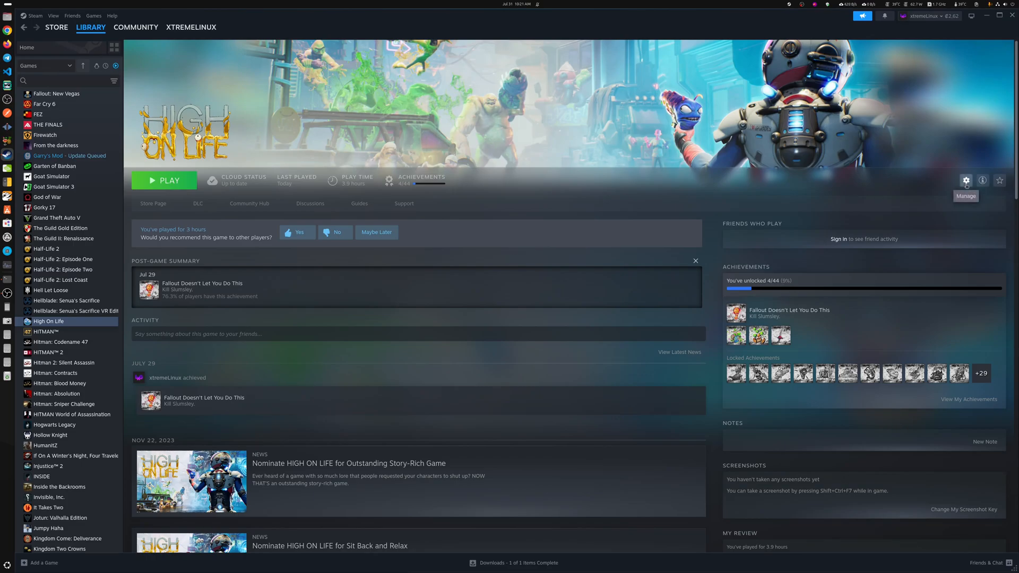
mouse_move(821, 215)
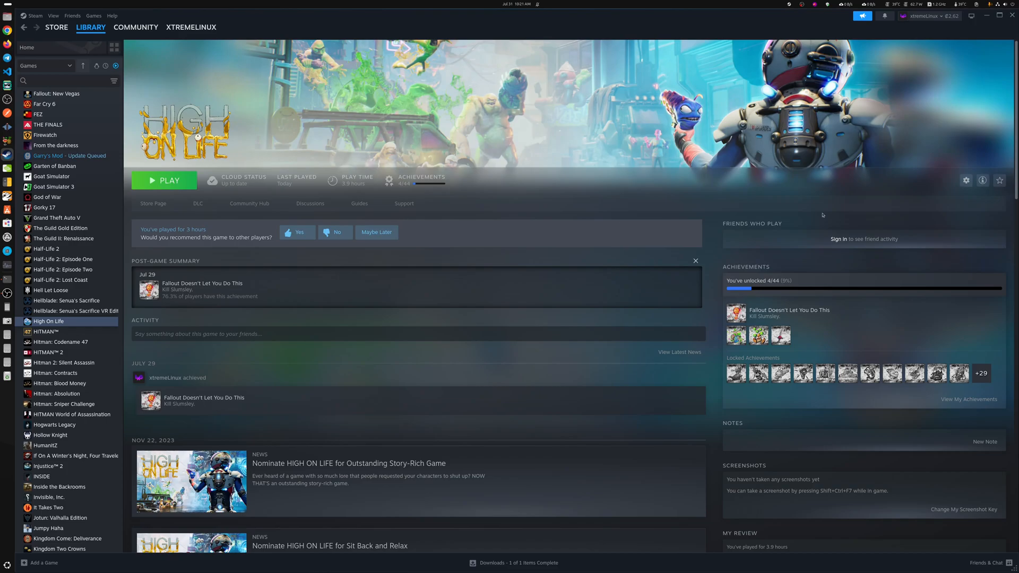
mouse_move(452, 249)
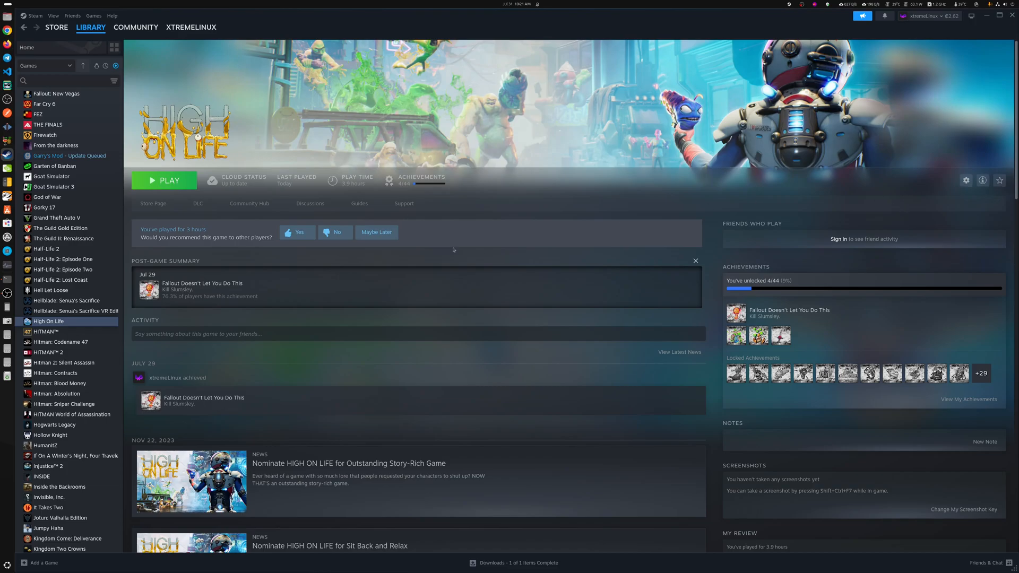
mouse_move(668, 272)
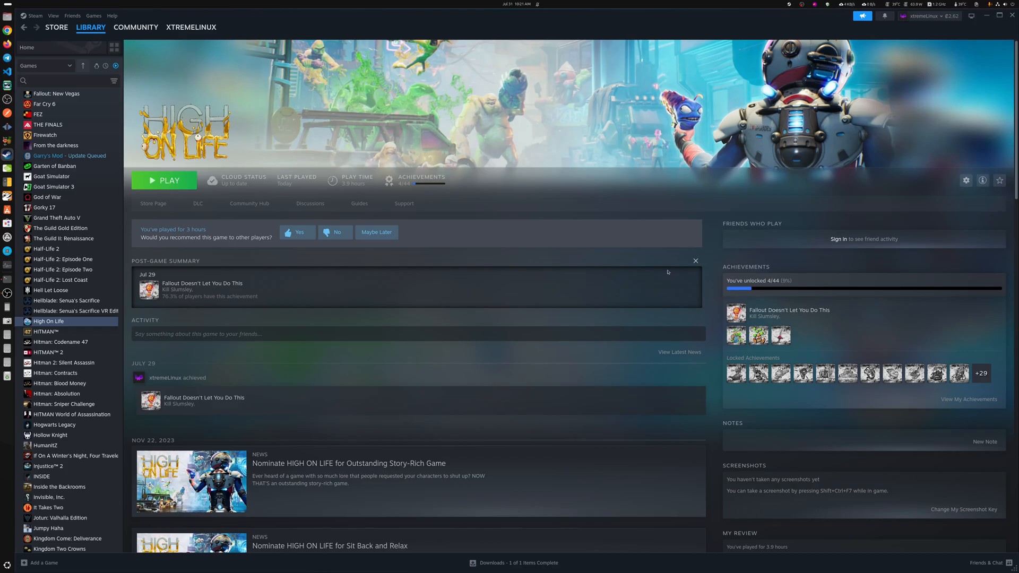
mouse_move(481, 230)
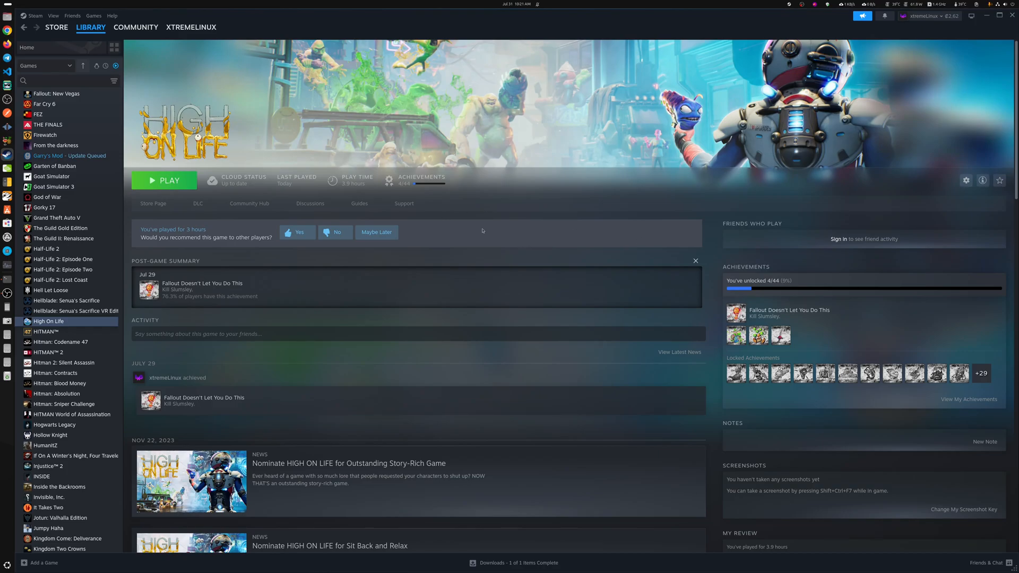
mouse_move(532, 231)
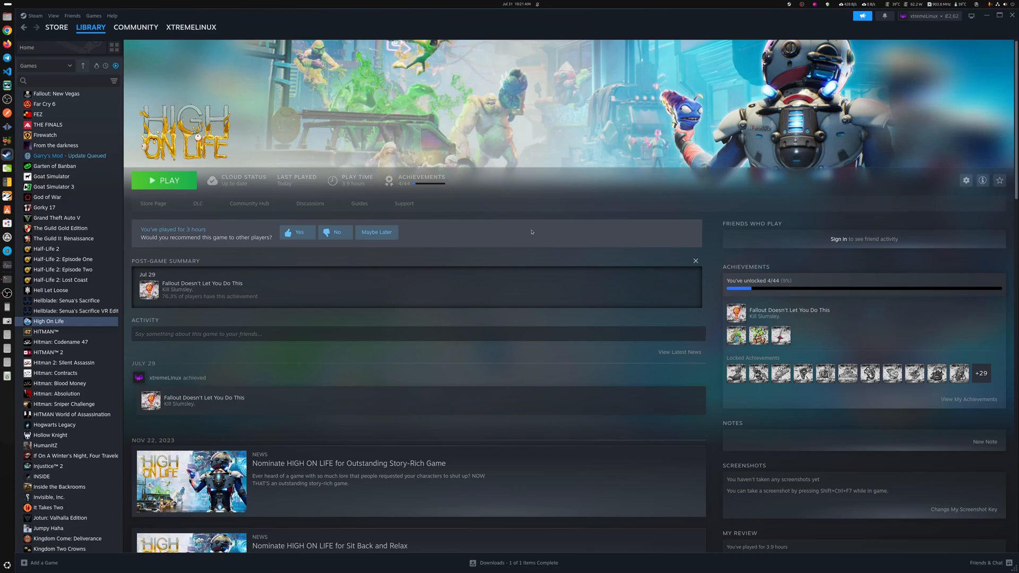